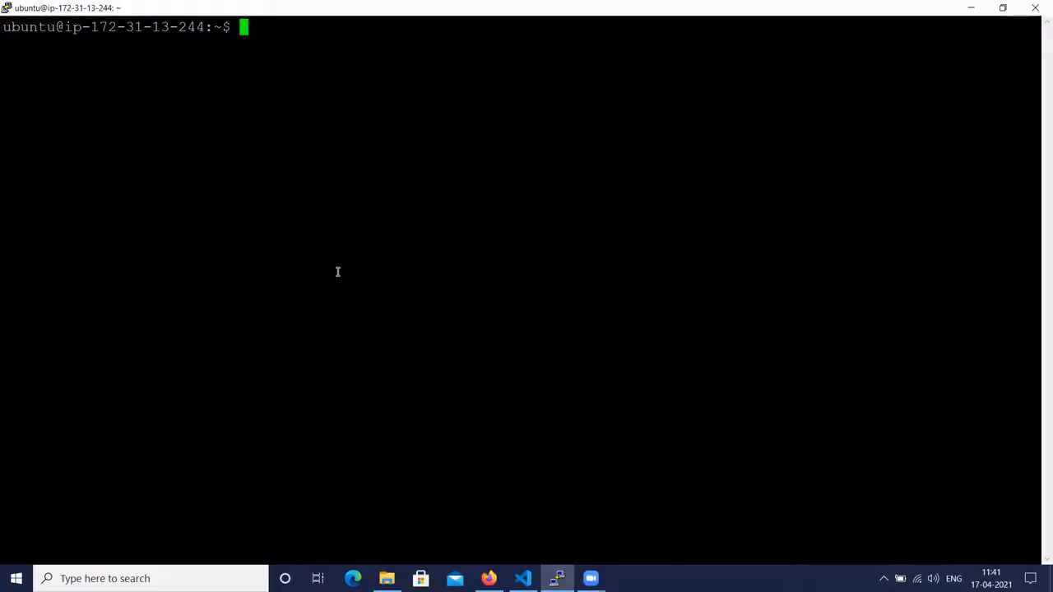
- Run cat /etc/os-release to confirm the server is Ubuntu 20.04.2 LTS
{"action": "type", "text": "cat /etc/ps-"}
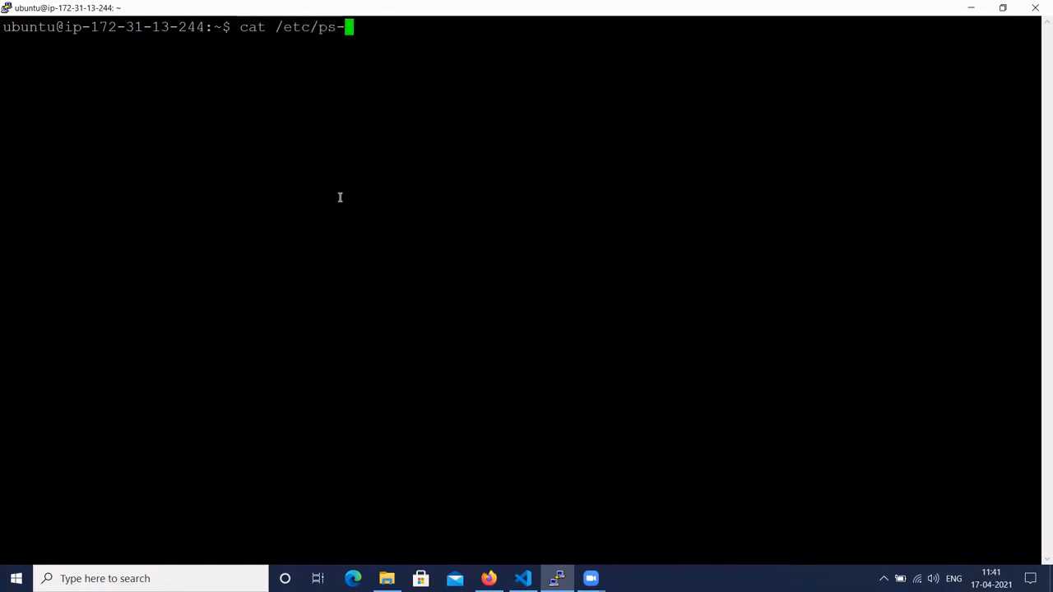
{"action": "type", "text": "os-release"}
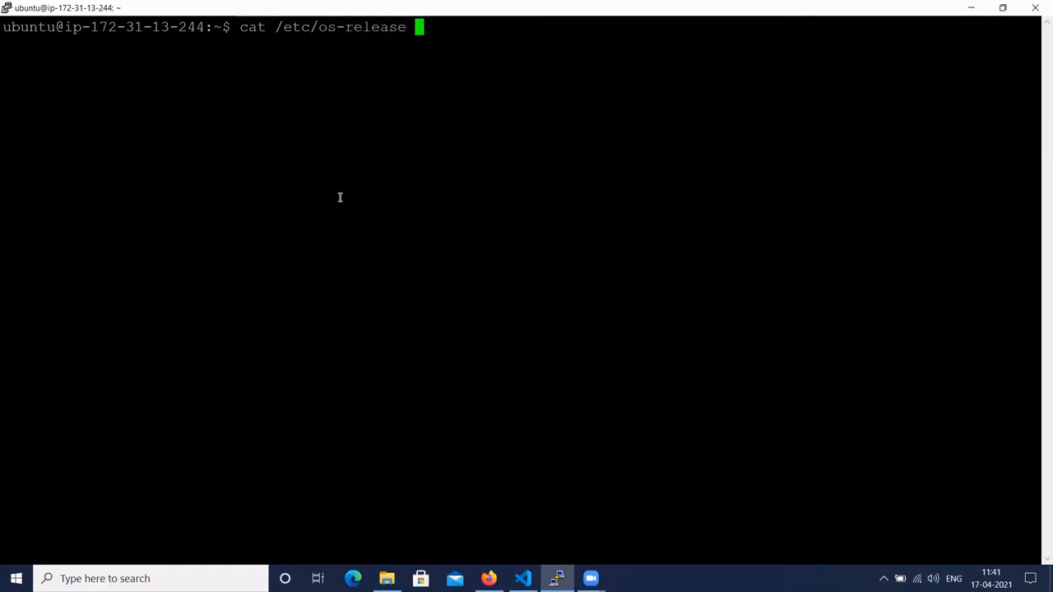
{"action": "key", "text": "Return"}
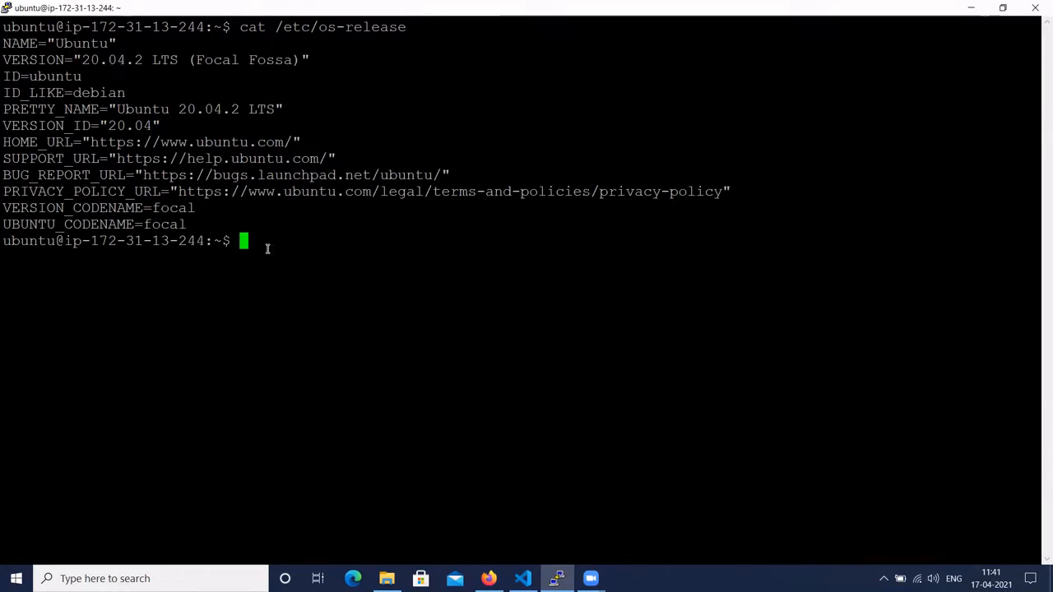
{"action": "mouse_move", "coordinate": [375, 418]}
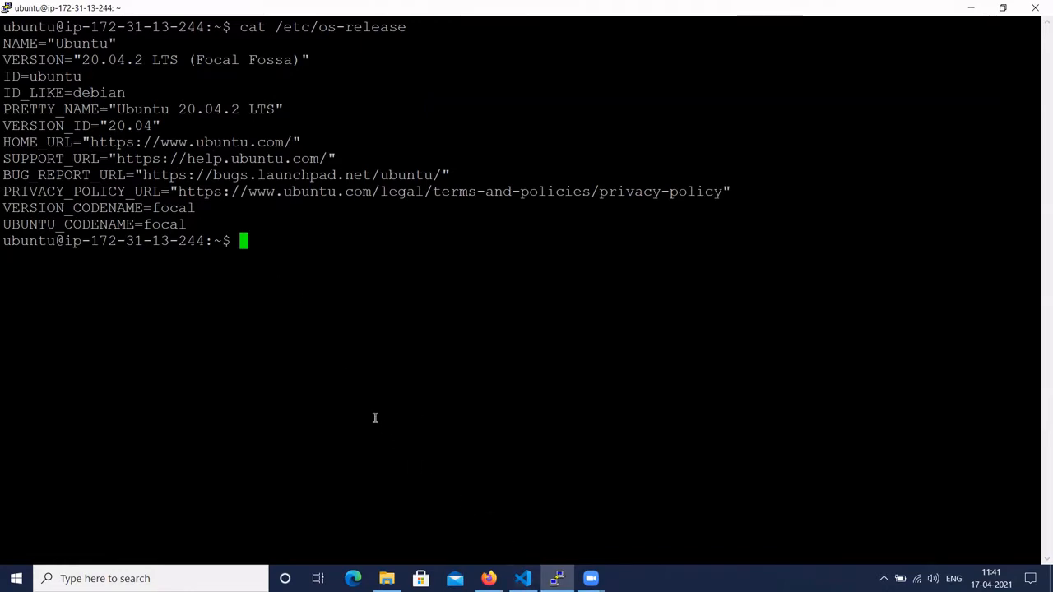
{"action": "mouse_move", "coordinate": [335, 349]}
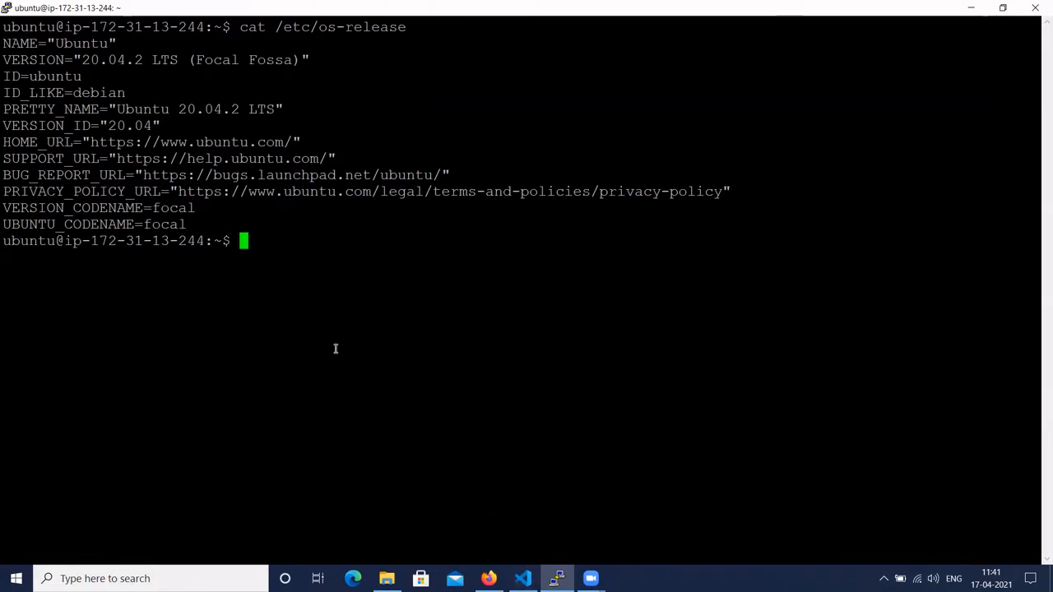
{"action": "mouse_move", "coordinate": [208, 315]}
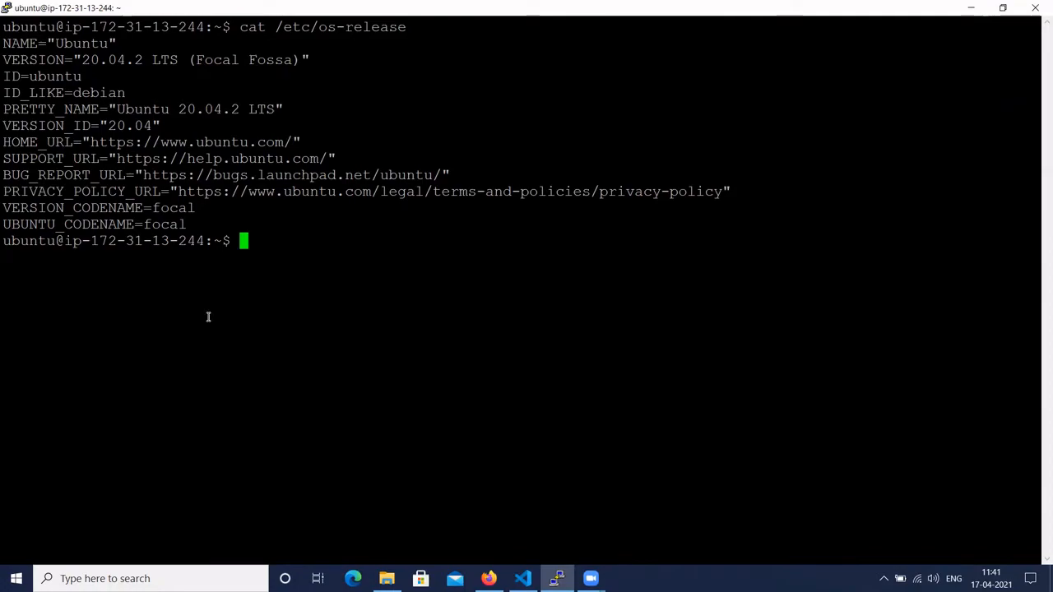
- Copy the sudo apt-key adv key-import line from Step #1 of the notes and return to the terminal
{"action": "left_click", "coordinate": [523, 579]}
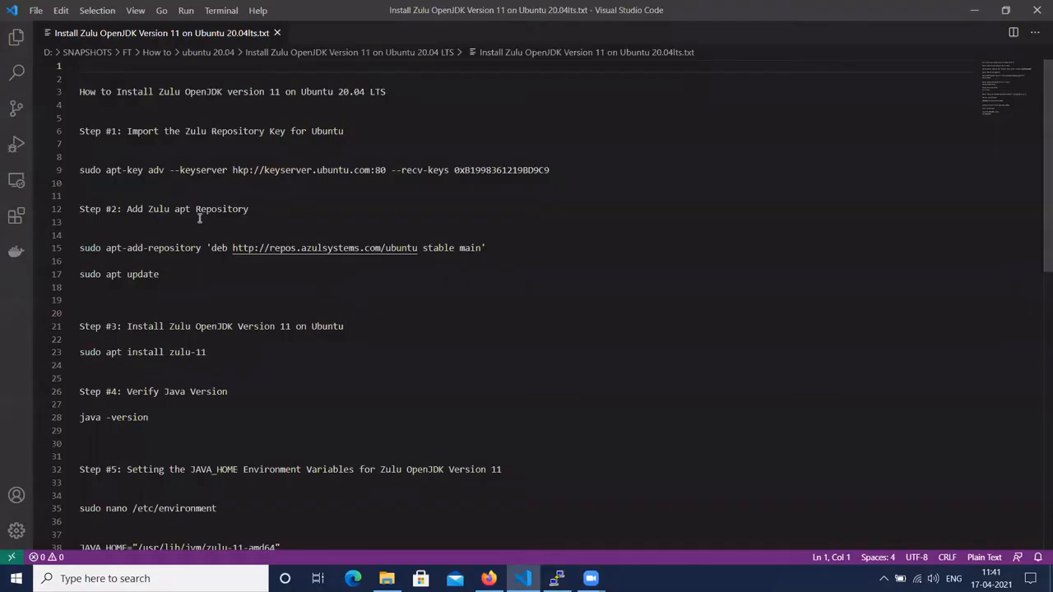
{"action": "mouse_move", "coordinate": [217, 207]}
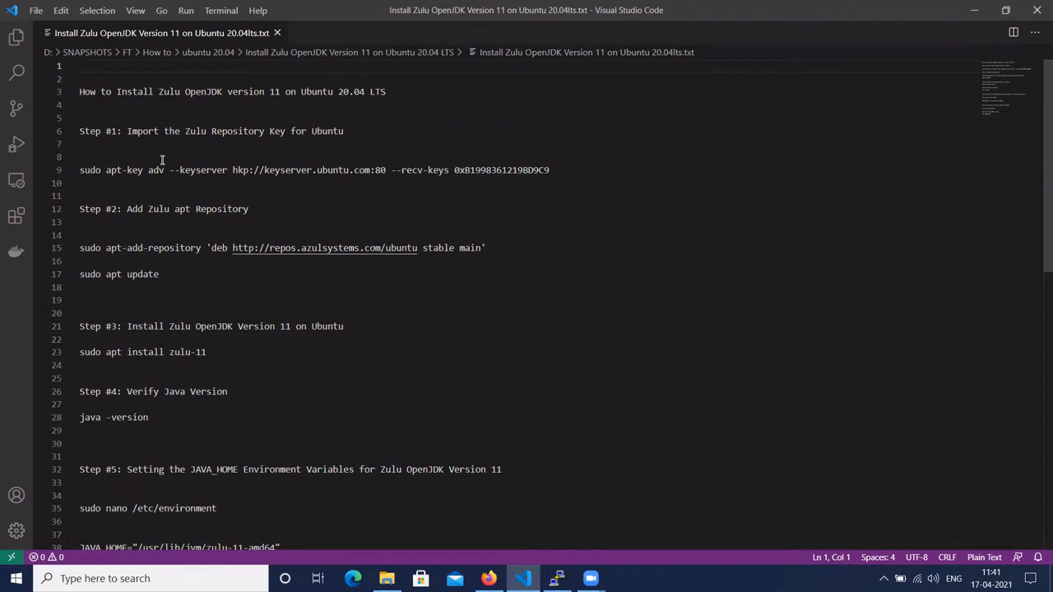
{"action": "left_click", "coordinate": [86, 169]}
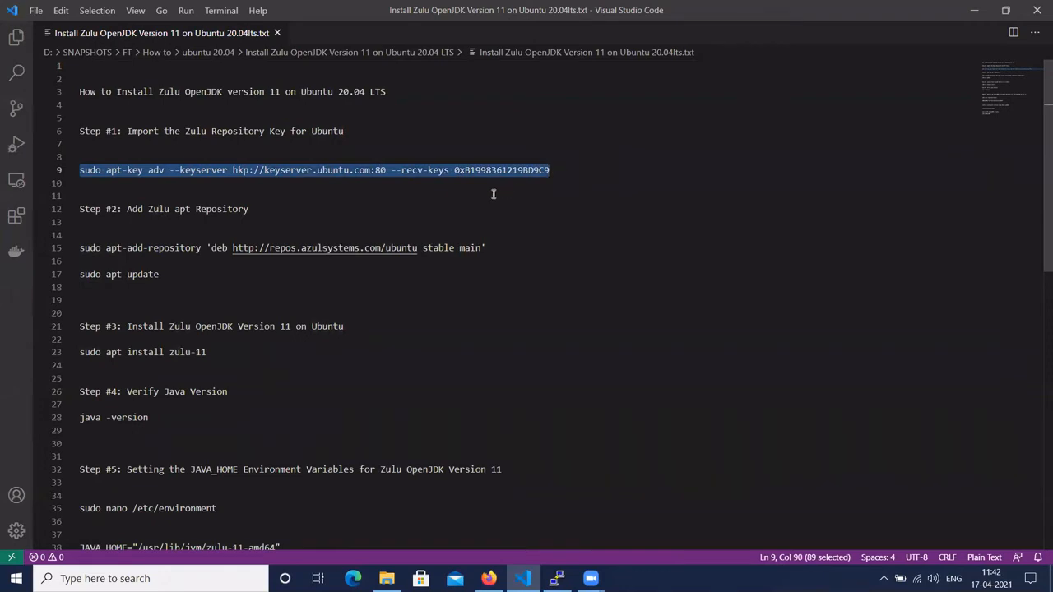
{"action": "mouse_move", "coordinate": [490, 194]}
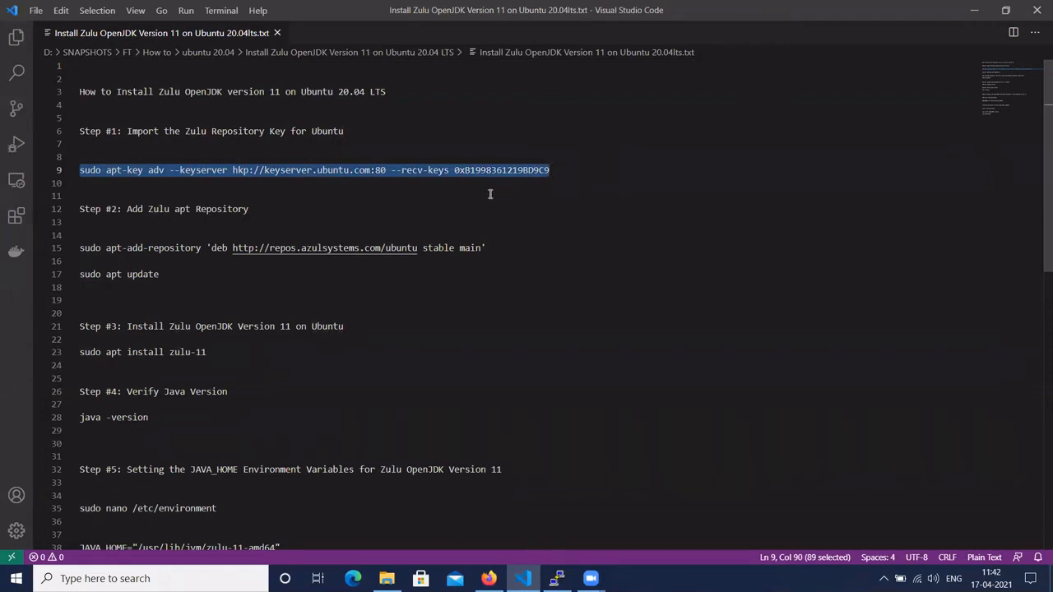
{"action": "mouse_move", "coordinate": [549, 536]}
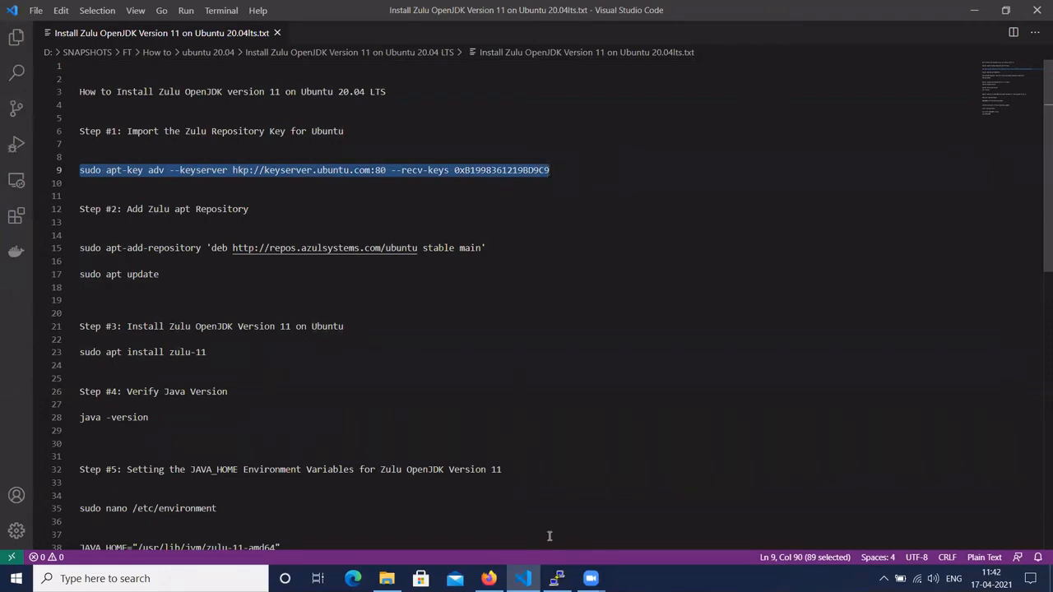
{"action": "left_click", "coordinate": [556, 579]}
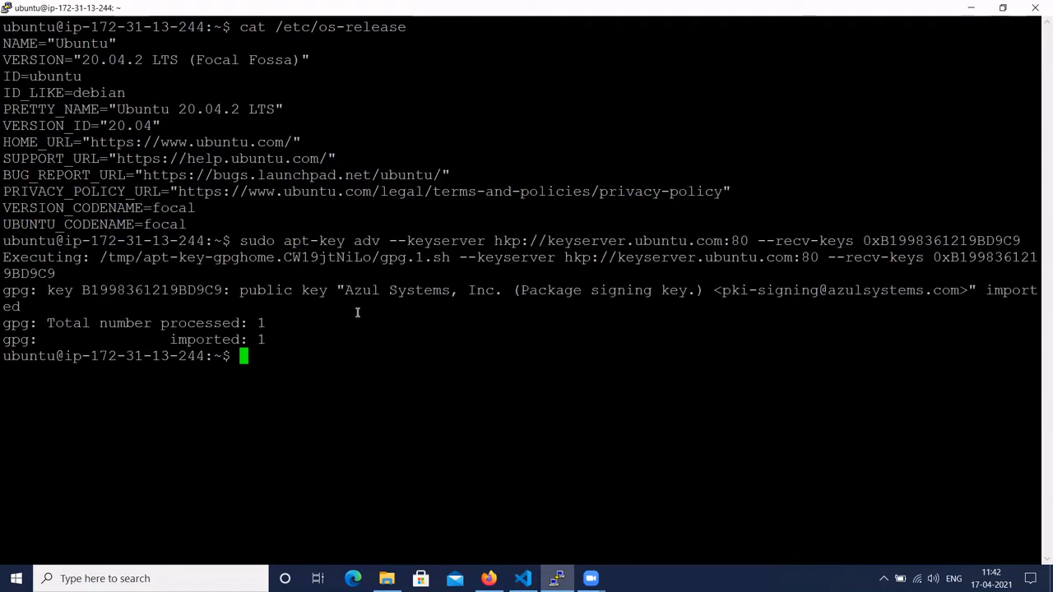
- Run the apt-key adv command to import the Azul Systems signing key
{"action": "type", "text": "c"}
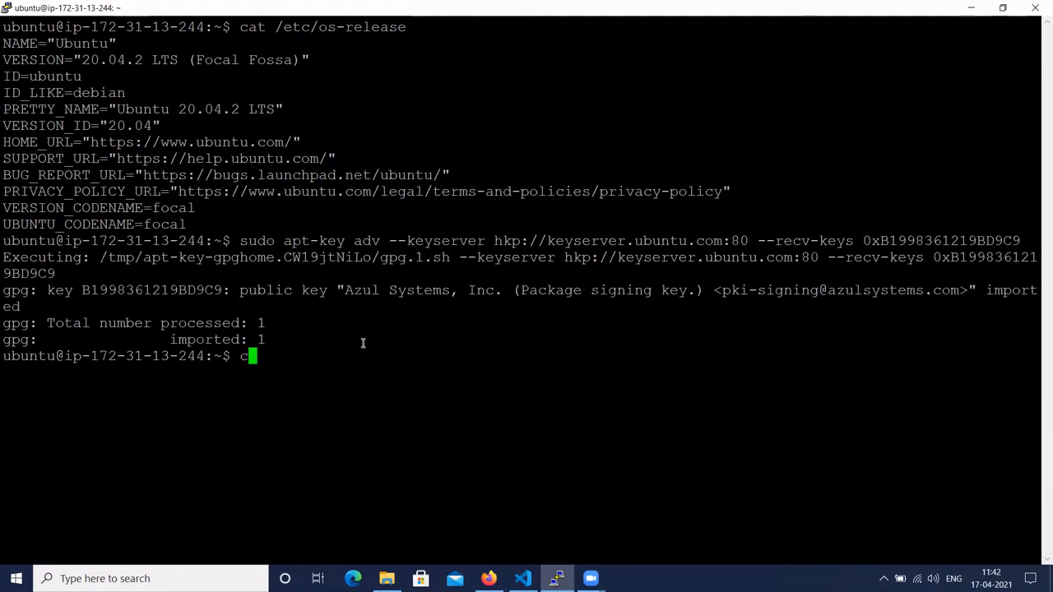
{"action": "left_click", "coordinate": [524, 579]}
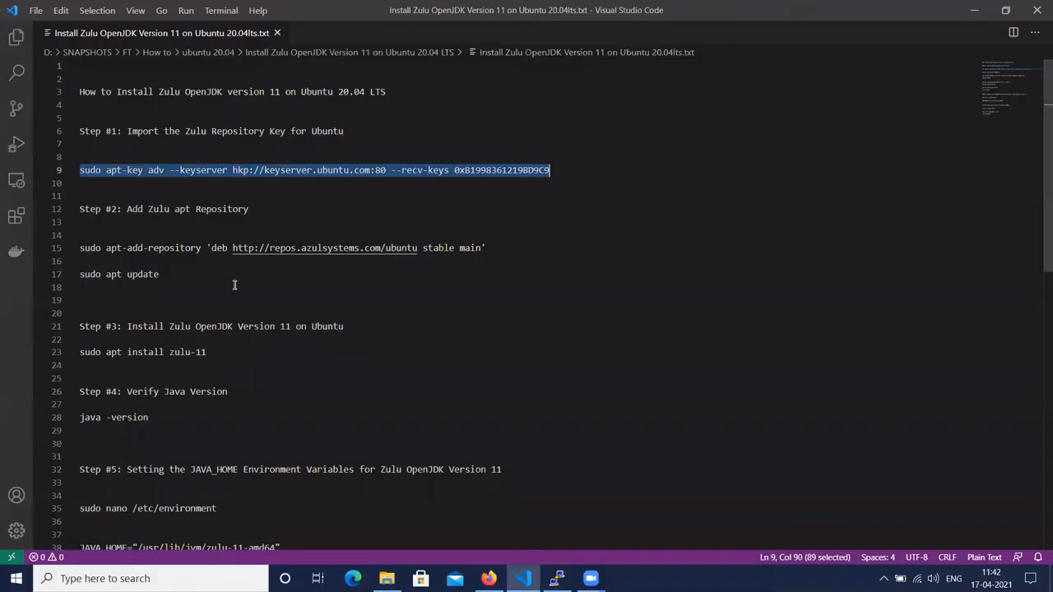
{"action": "mouse_move", "coordinate": [166, 222]}
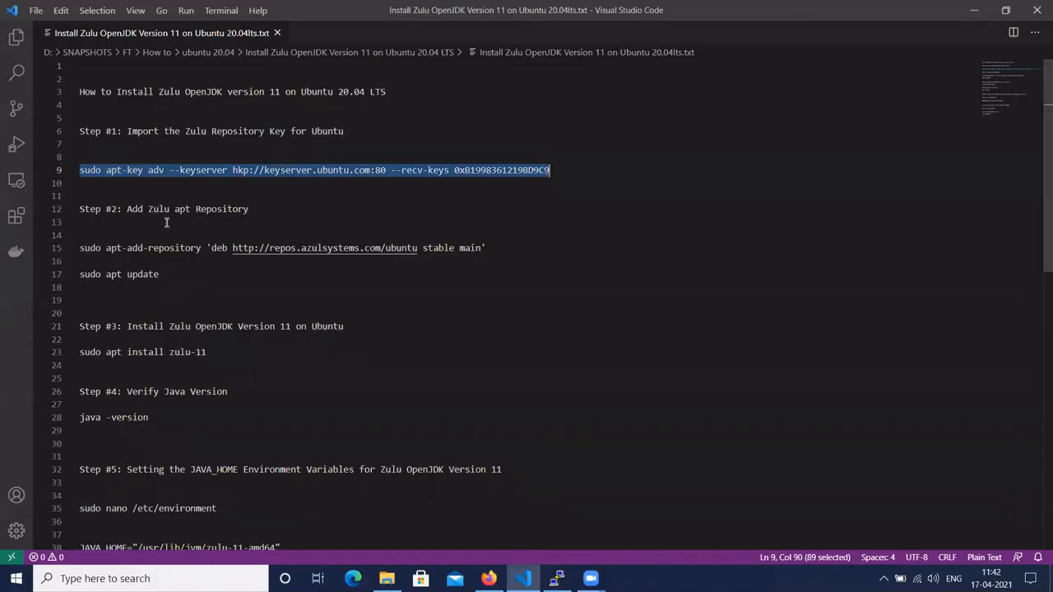
{"action": "mouse_move", "coordinate": [79, 254]}
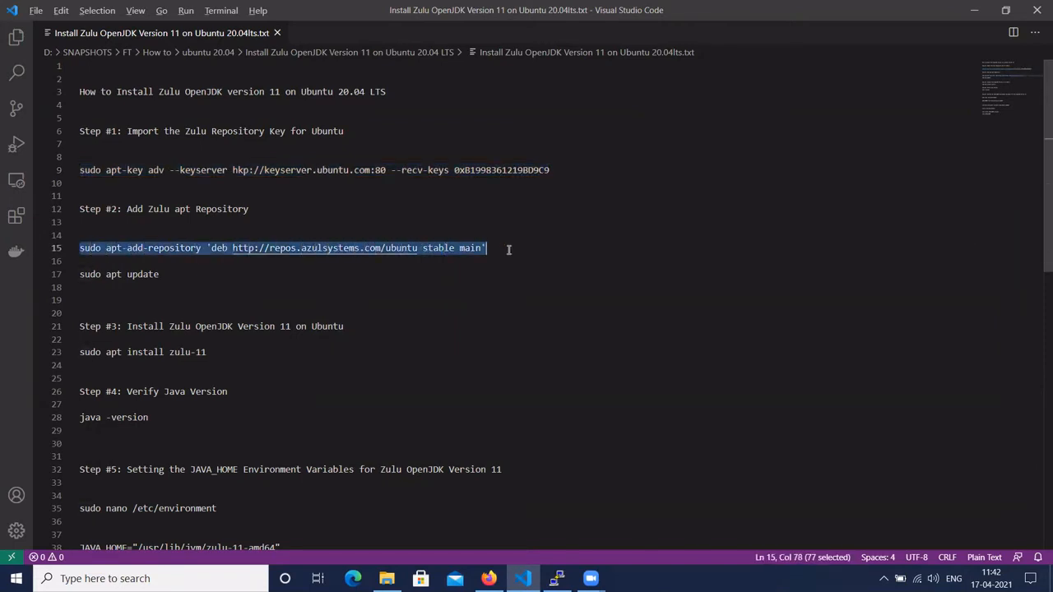
- Bring the sudo apt-add-repository line from Step #2 to the server prompt
{"action": "left_click", "coordinate": [556, 579]}
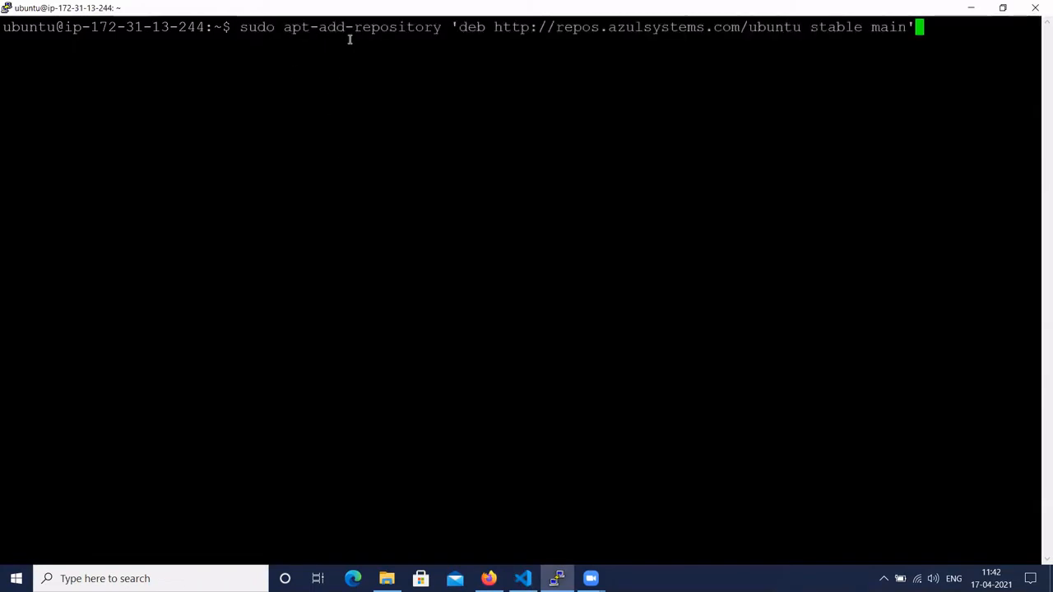
{"action": "mouse_move", "coordinate": [532, 43]}
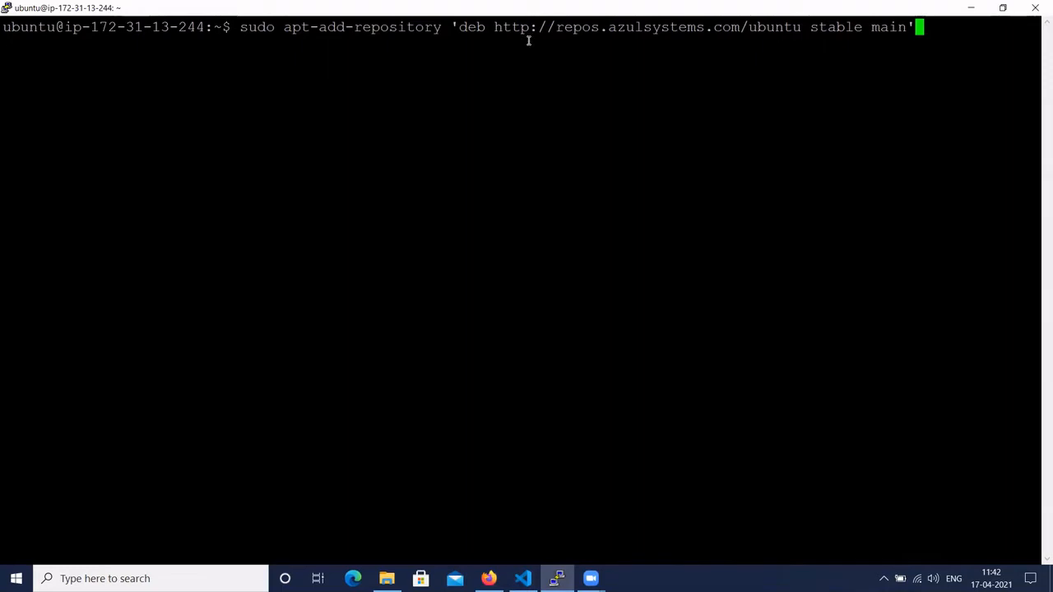
{"action": "mouse_move", "coordinate": [620, 49]}
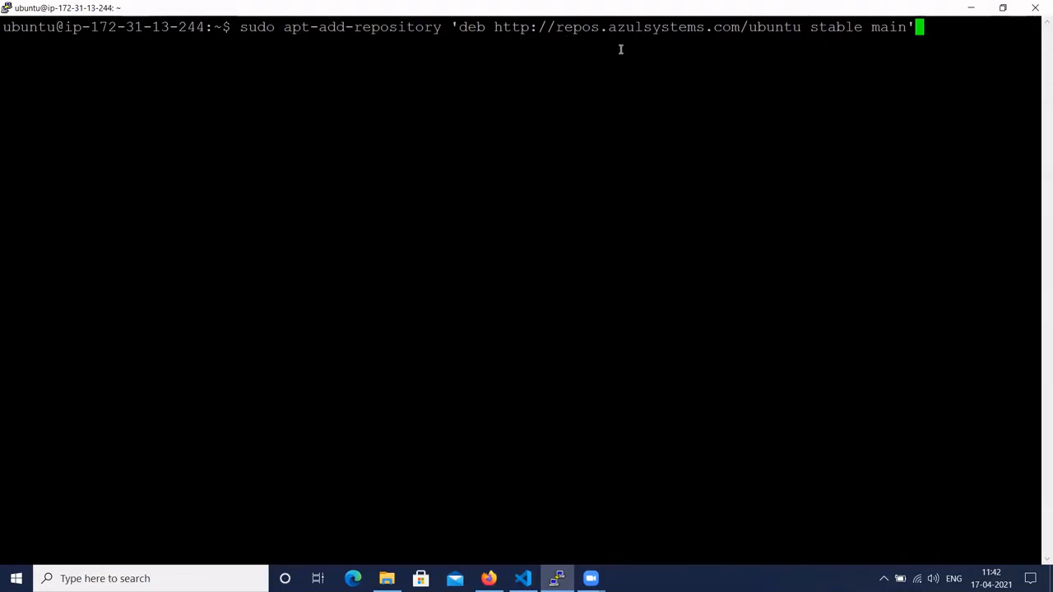
{"action": "mouse_move", "coordinate": [668, 46]}
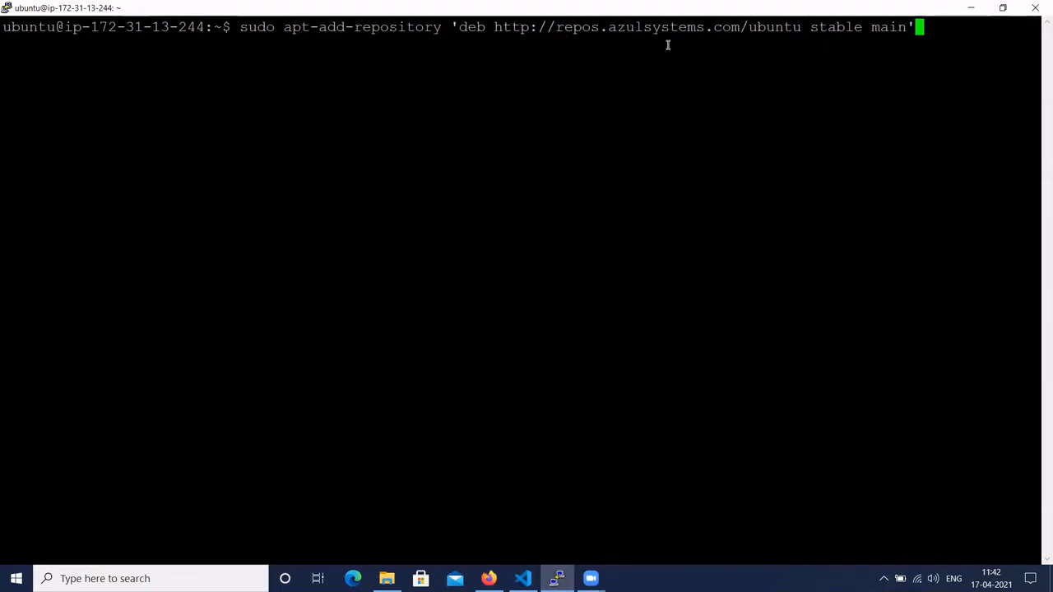
- Run and confirm the apt-add-repository command so the Zulu repo is added and lists refresh
{"action": "key", "text": "Return"}
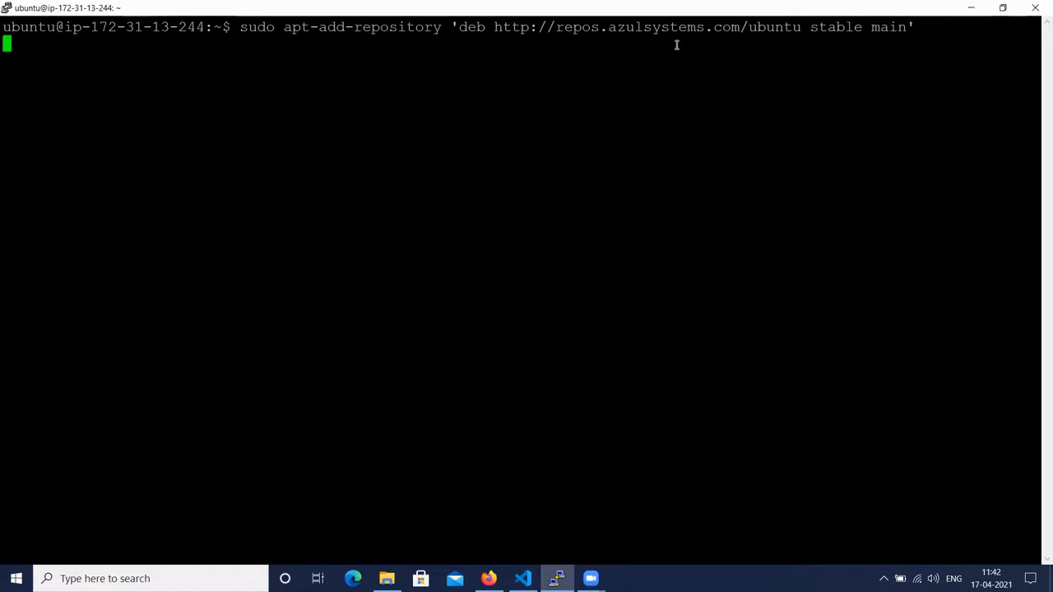
{"action": "key", "text": "Return"}
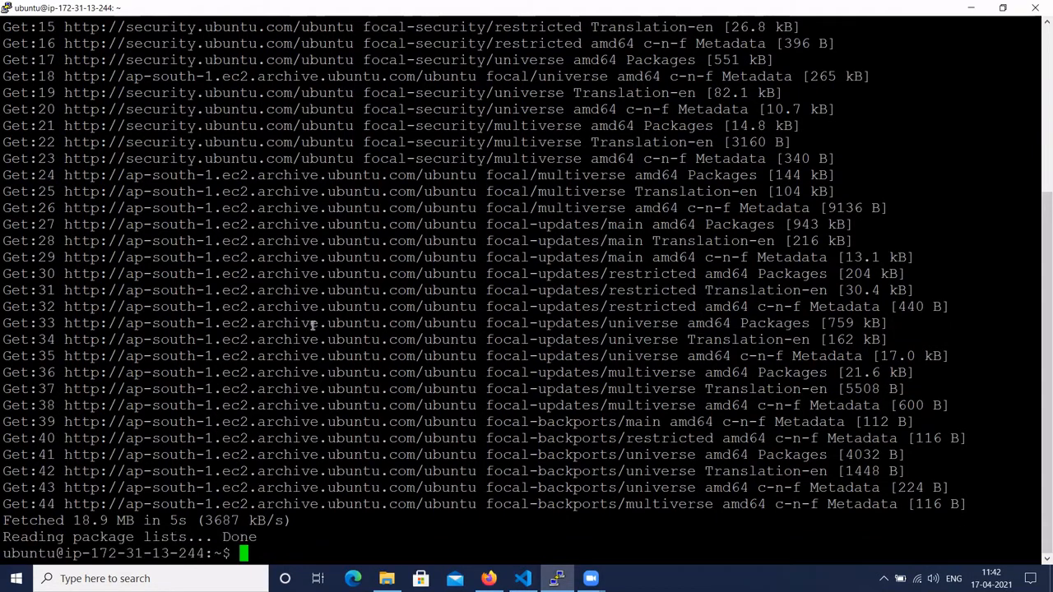
{"action": "type", "text": "cle"}
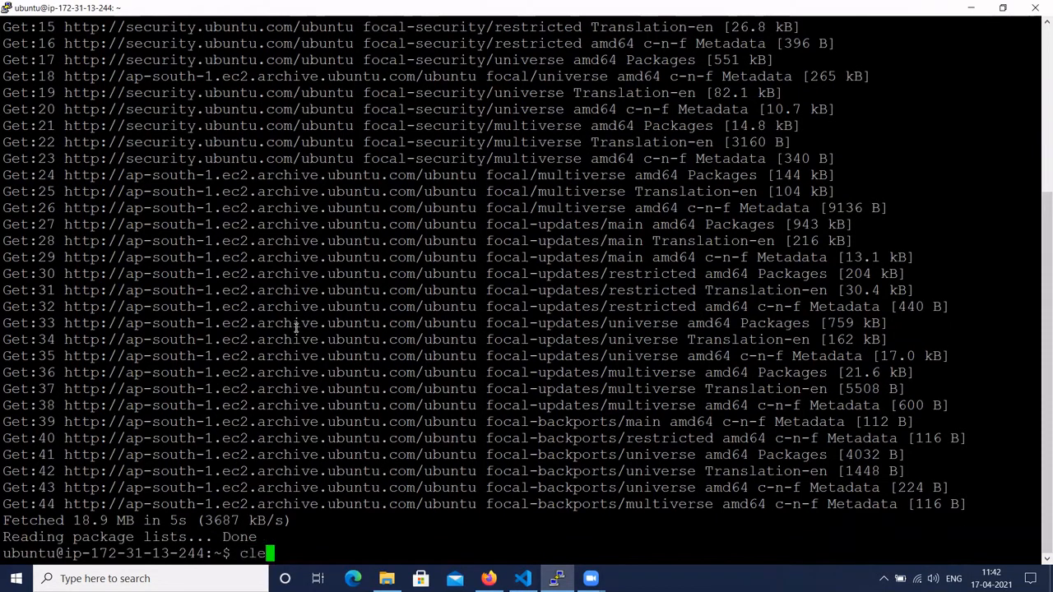
{"action": "left_click", "coordinate": [523, 579]}
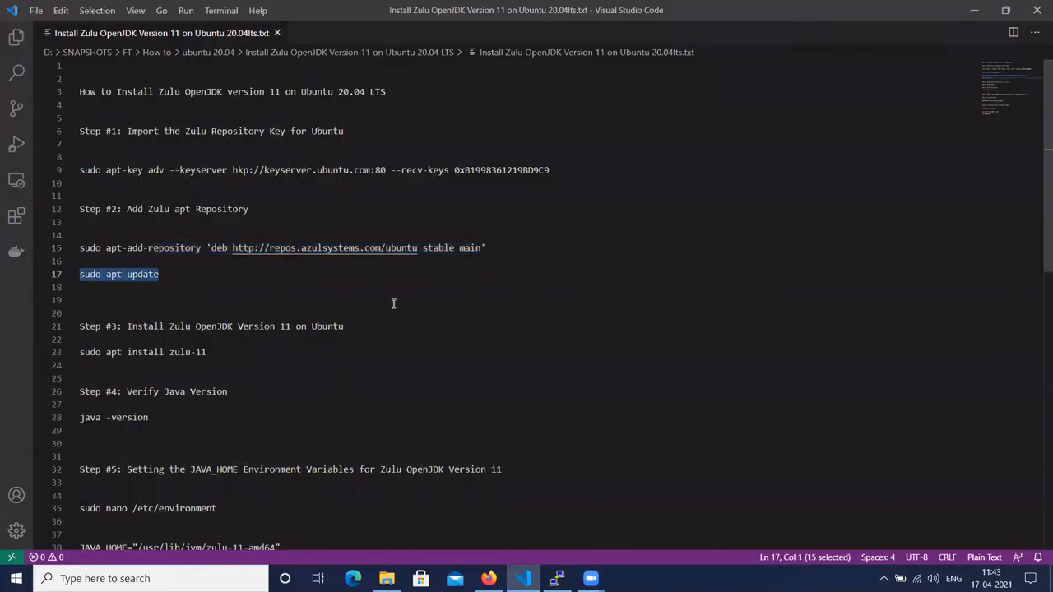
- Run sudo apt update so the Azul Systems repository is included in the package lists
{"action": "left_click", "coordinate": [555, 579]}
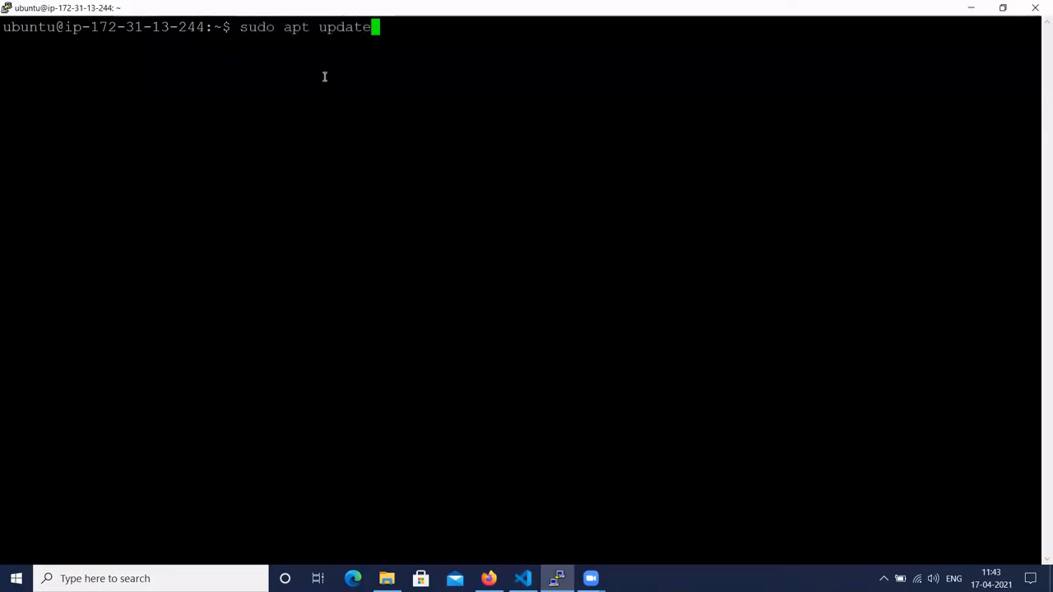
{"action": "mouse_move", "coordinate": [424, 76]}
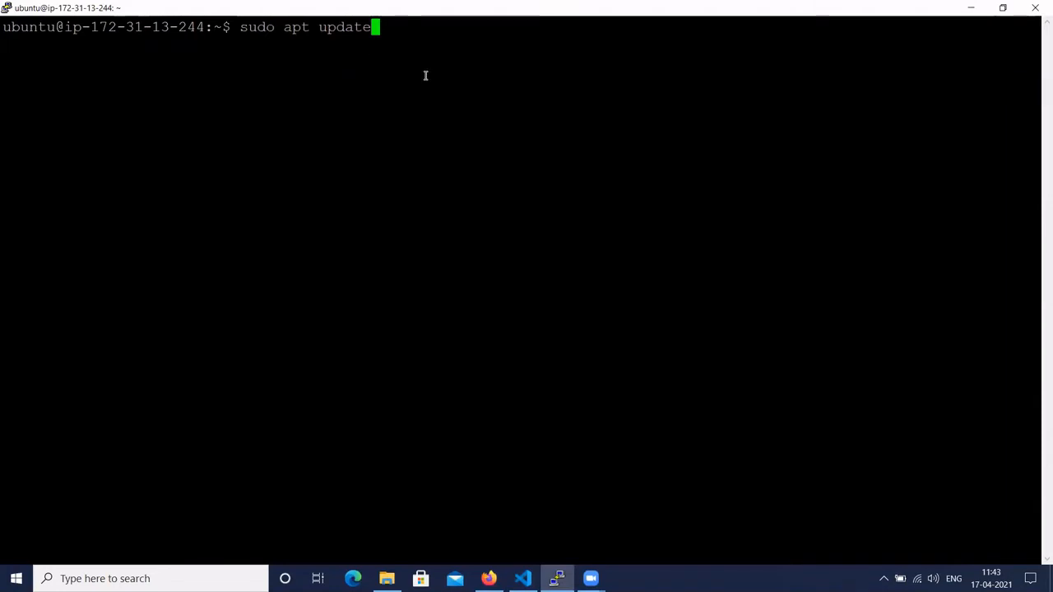
{"action": "key", "text": "Return"}
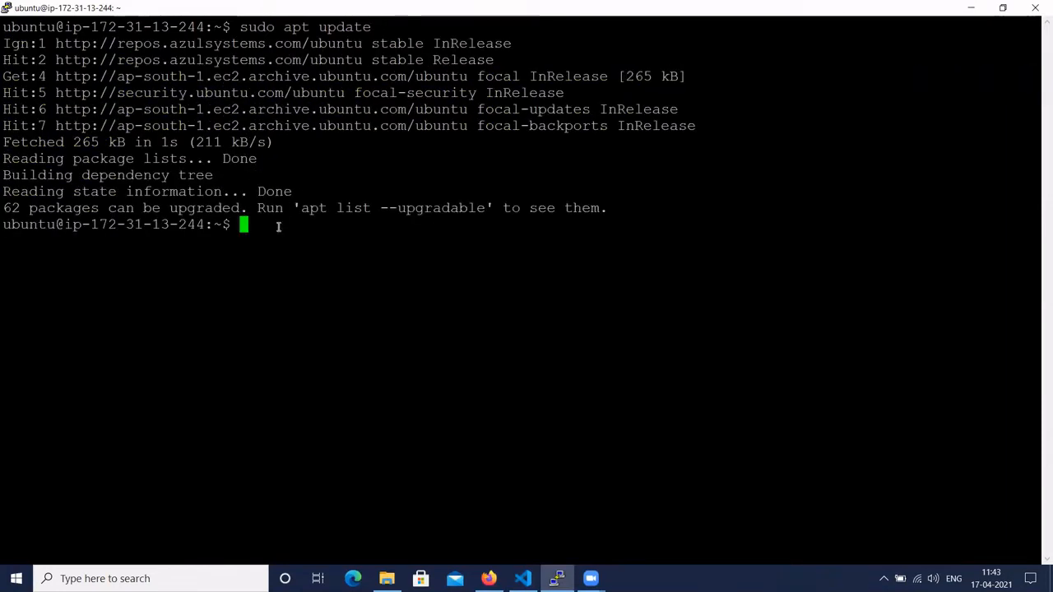
- Place the 'sudo apt install zulu-11' line from the notes at the server prompt, unrun
{"action": "left_click", "coordinate": [524, 579]}
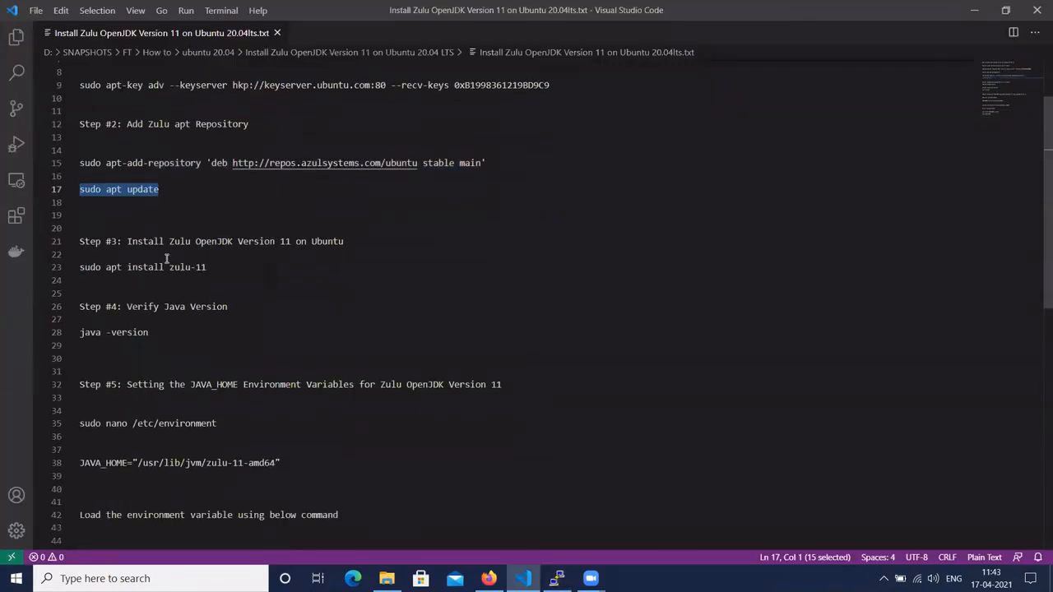
{"action": "mouse_move", "coordinate": [155, 254]}
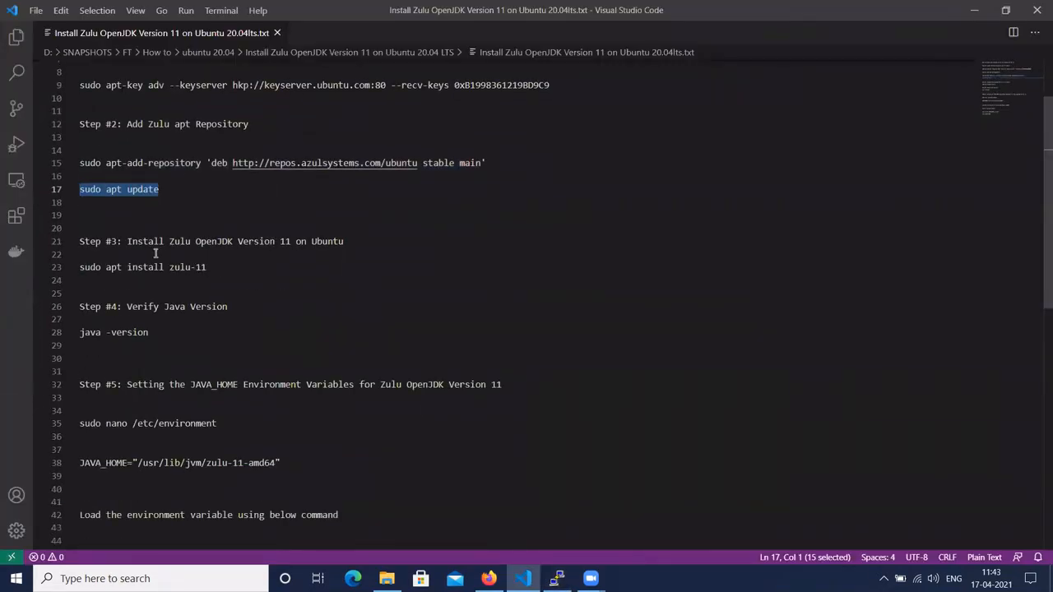
{"action": "mouse_move", "coordinate": [325, 250]}
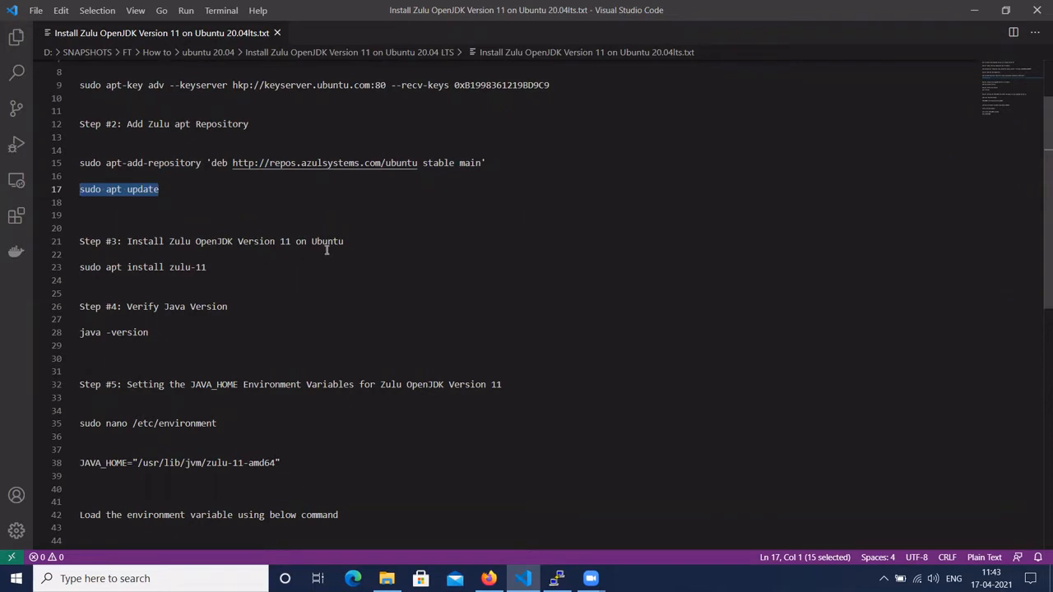
{"action": "left_click", "coordinate": [211, 266]}
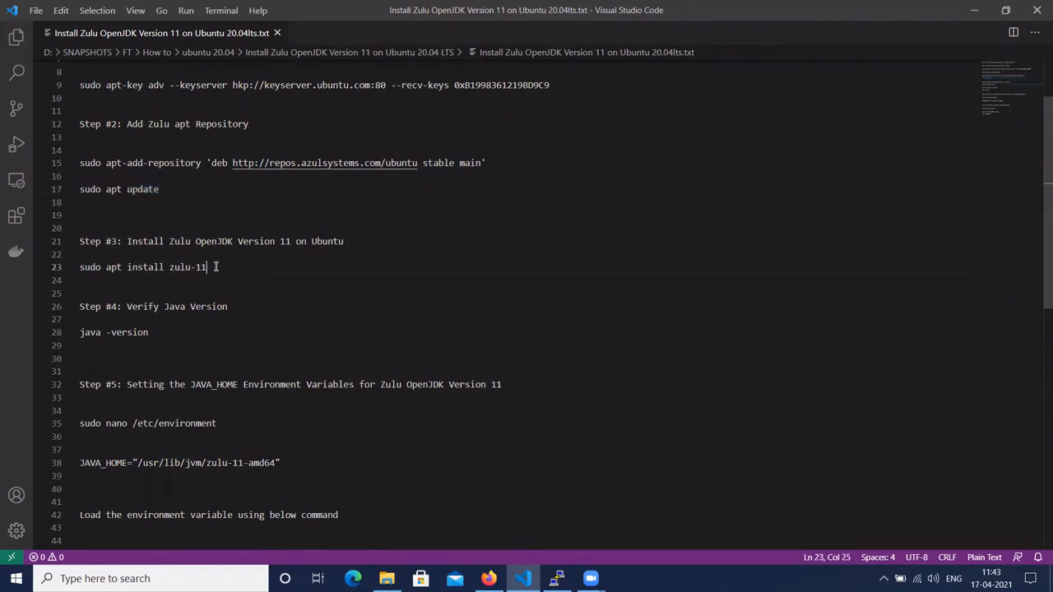
{"action": "triple_click", "coordinate": [142, 267]}
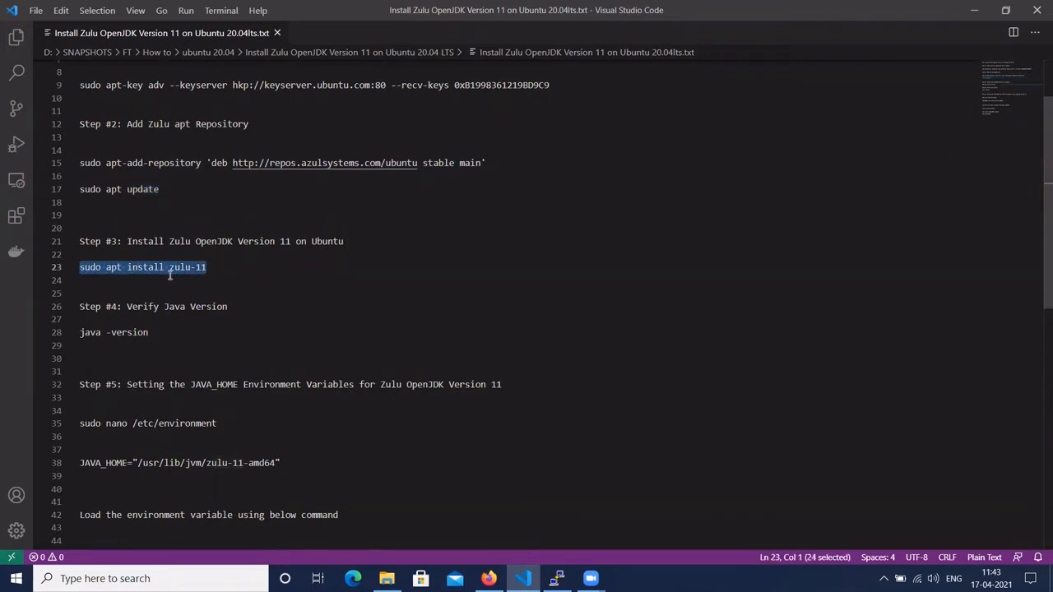
{"action": "left_click", "coordinate": [558, 579]}
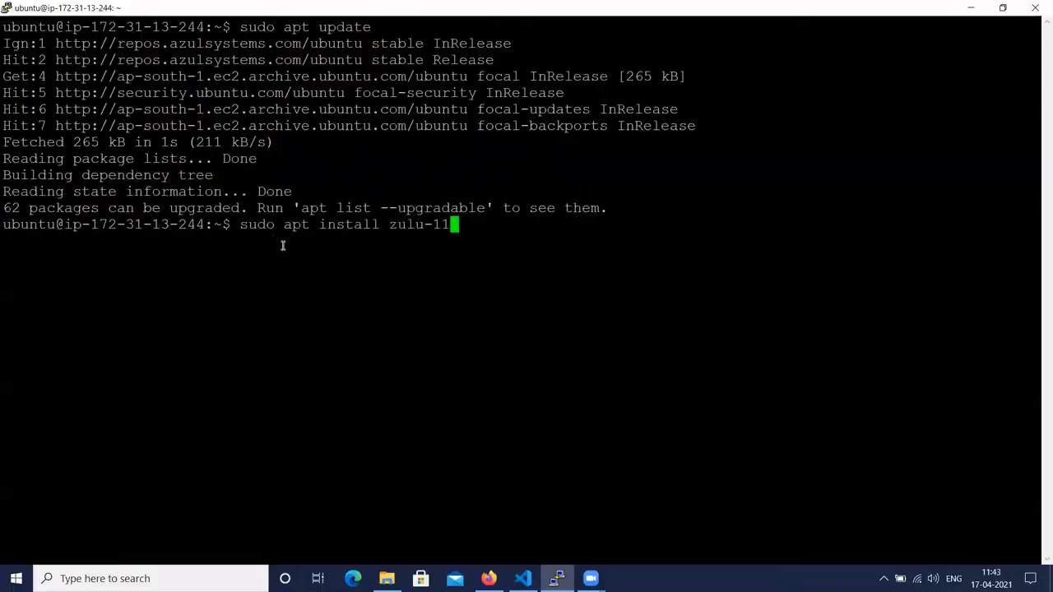
{"action": "mouse_move", "coordinate": [355, 275]}
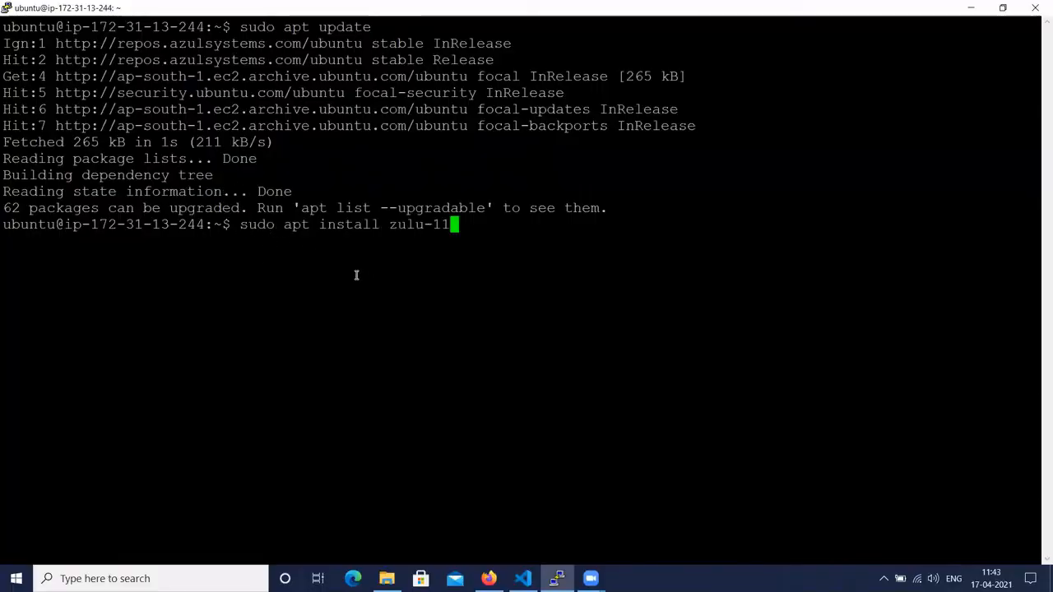
{"action": "mouse_move", "coordinate": [345, 261]}
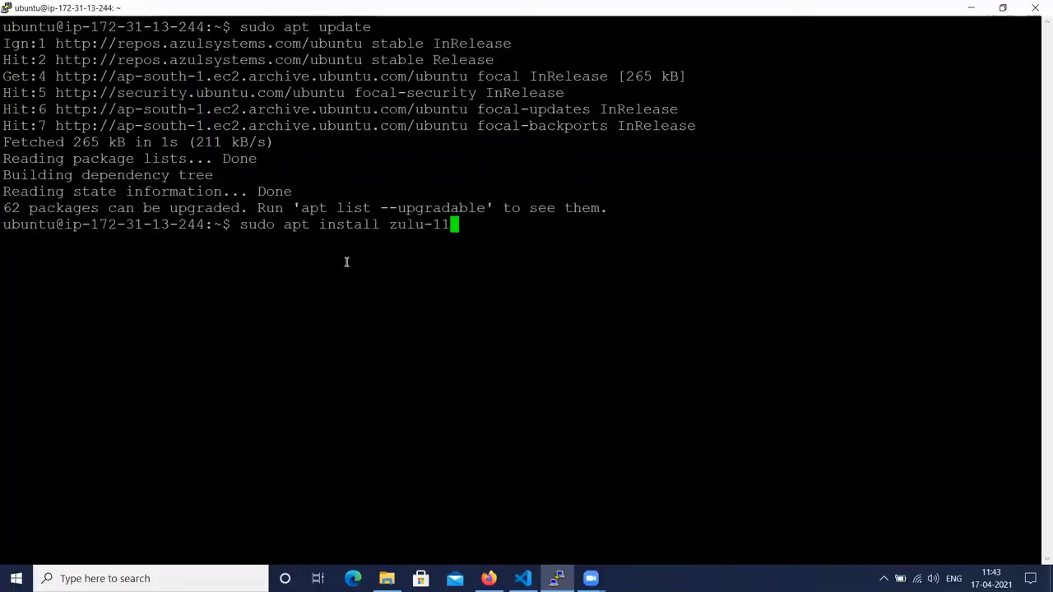
{"action": "mouse_move", "coordinate": [357, 260]}
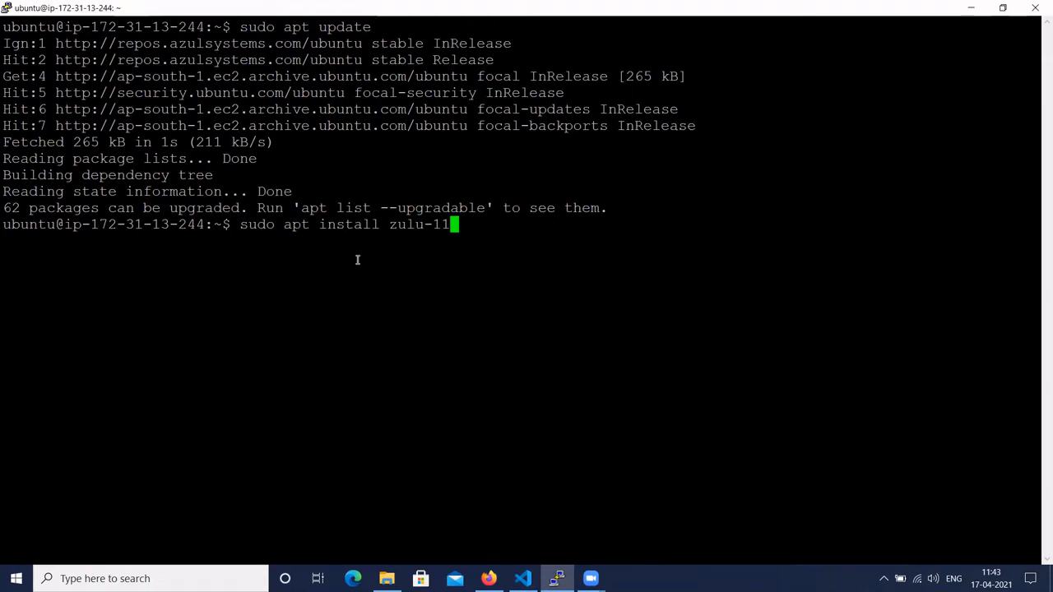
{"action": "mouse_move", "coordinate": [255, 228]}
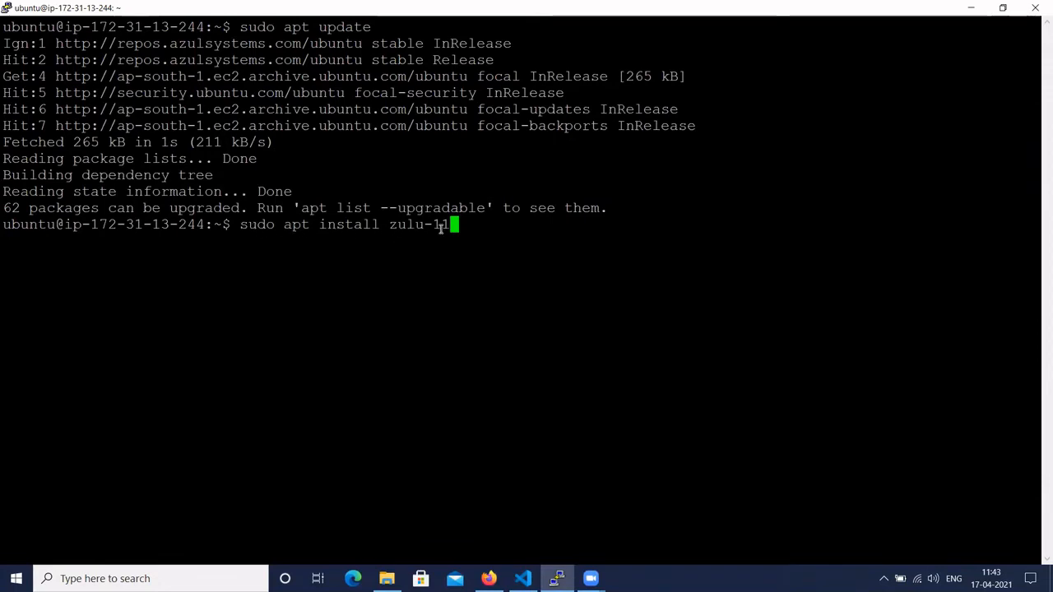
{"action": "type", "text": "1"}
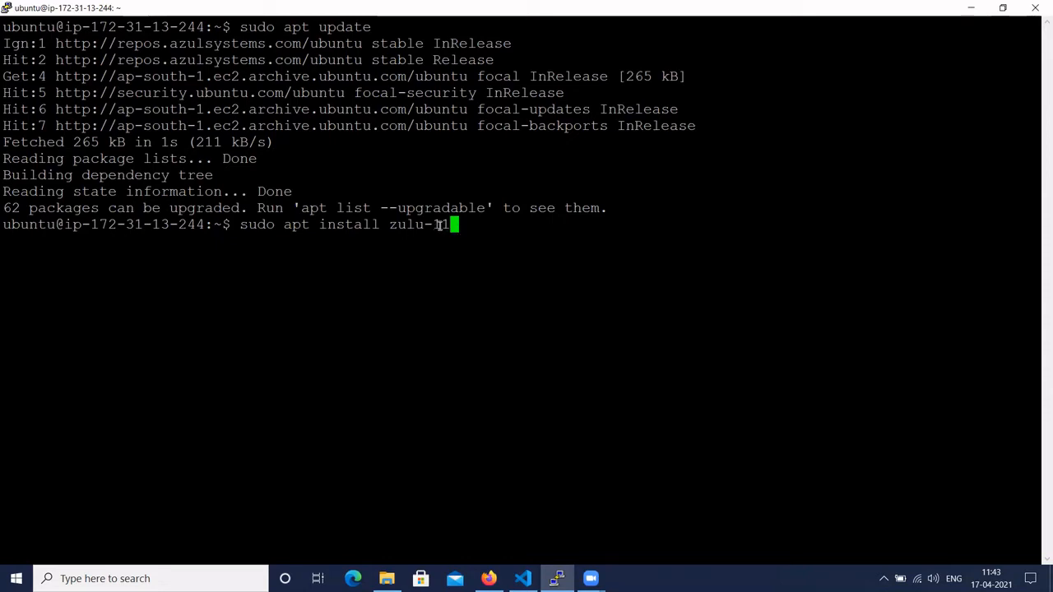
{"action": "type", "text": "1"}
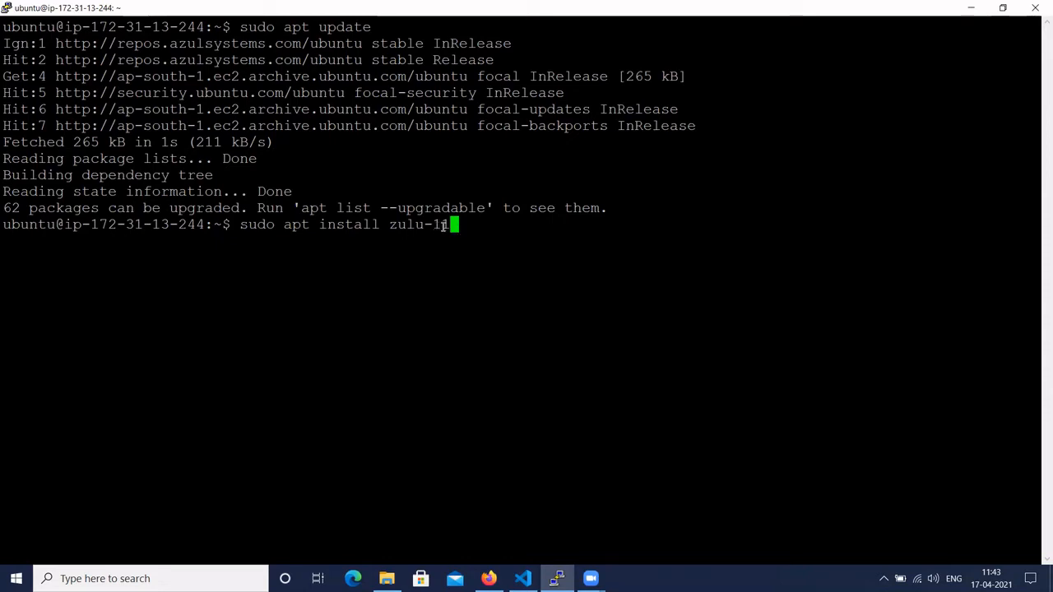
{"action": "type", "text": "1"}
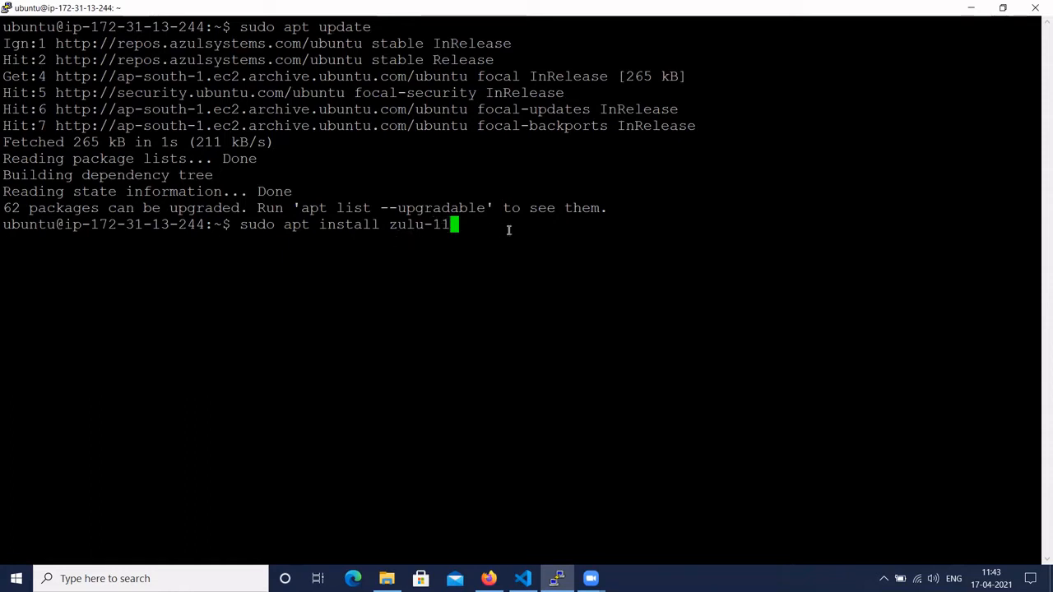
- Run sudo apt install zulu-11 and answer y to install it with dependencies
{"action": "key", "text": "Return"}
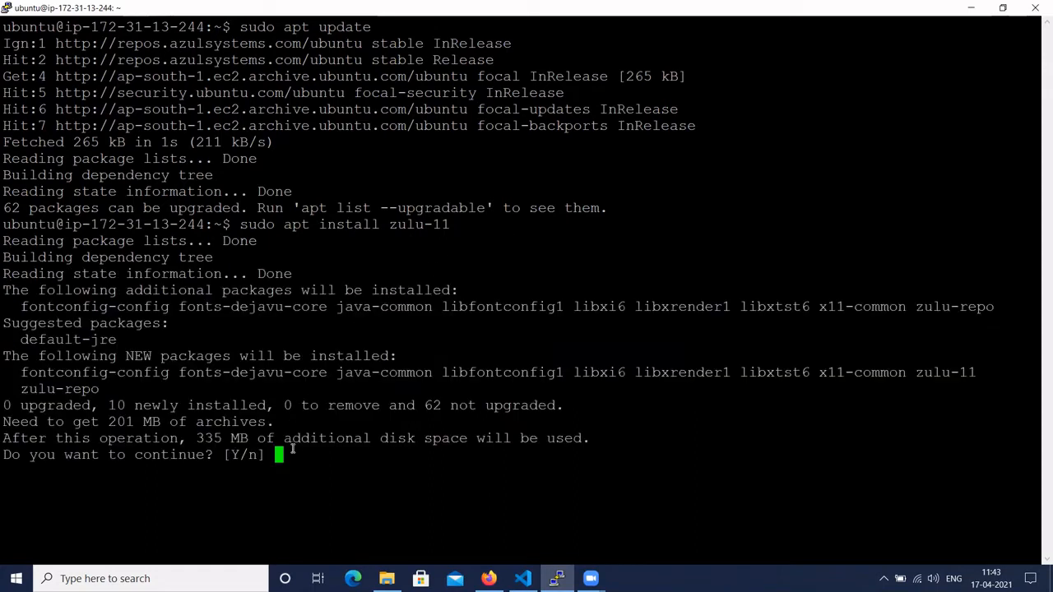
{"action": "type", "text": "y"}
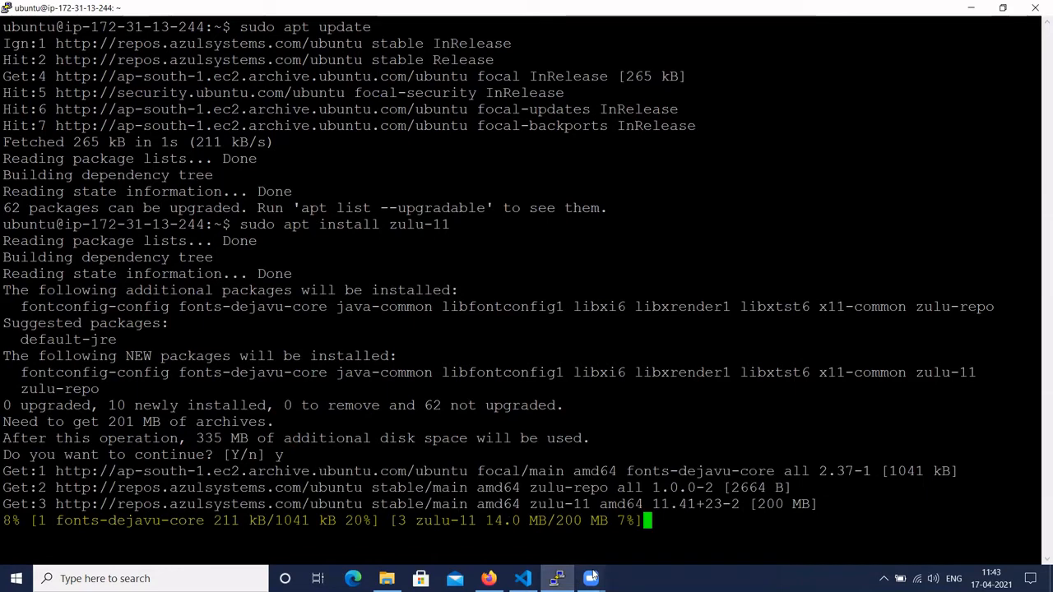
{"action": "mouse_move", "coordinate": [445, 434]}
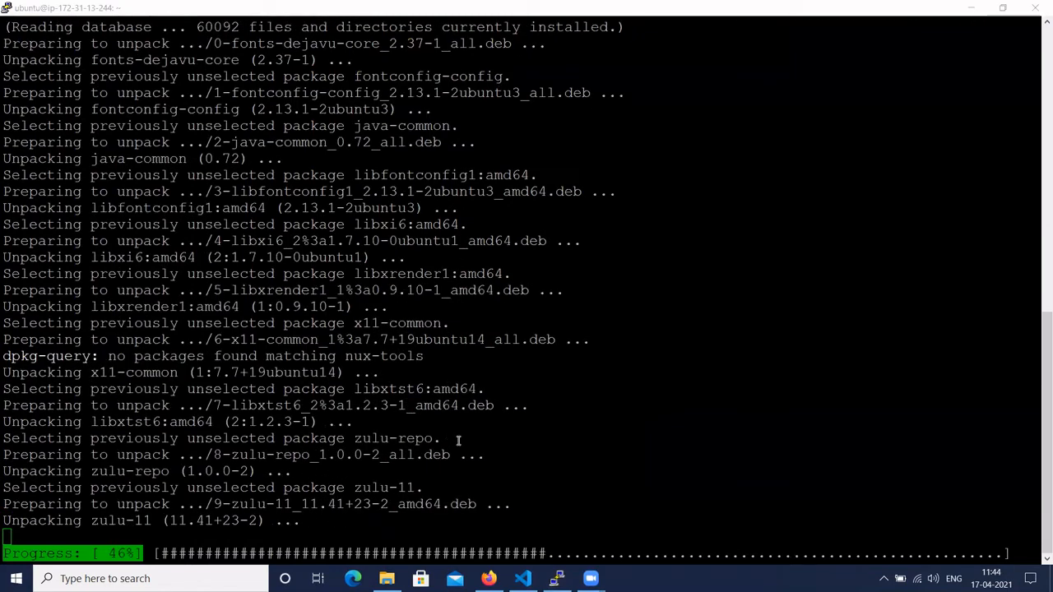
{"action": "mouse_move", "coordinate": [633, 540]}
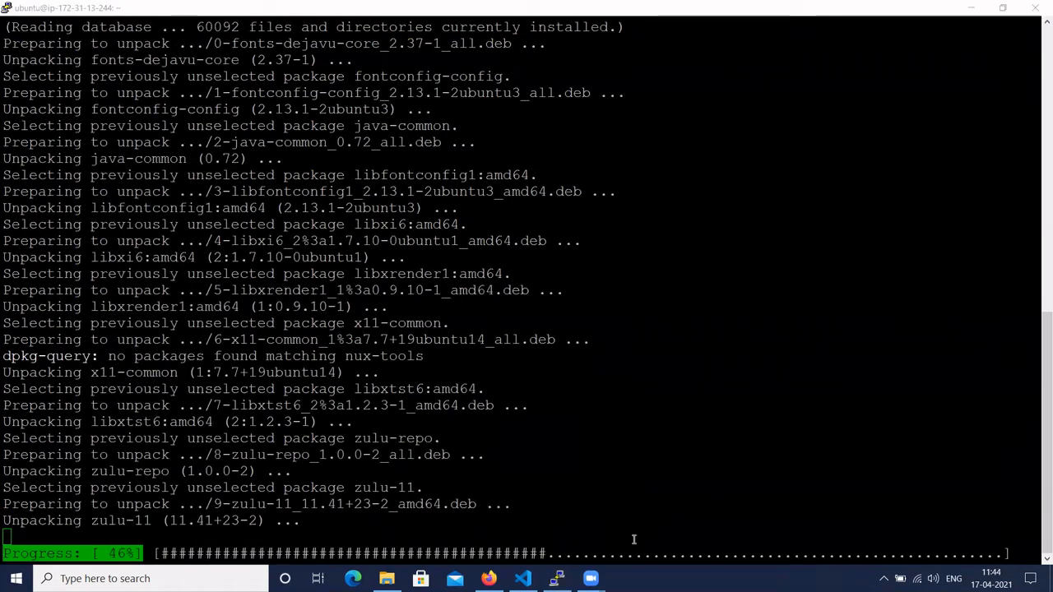
{"action": "mouse_move", "coordinate": [496, 485]}
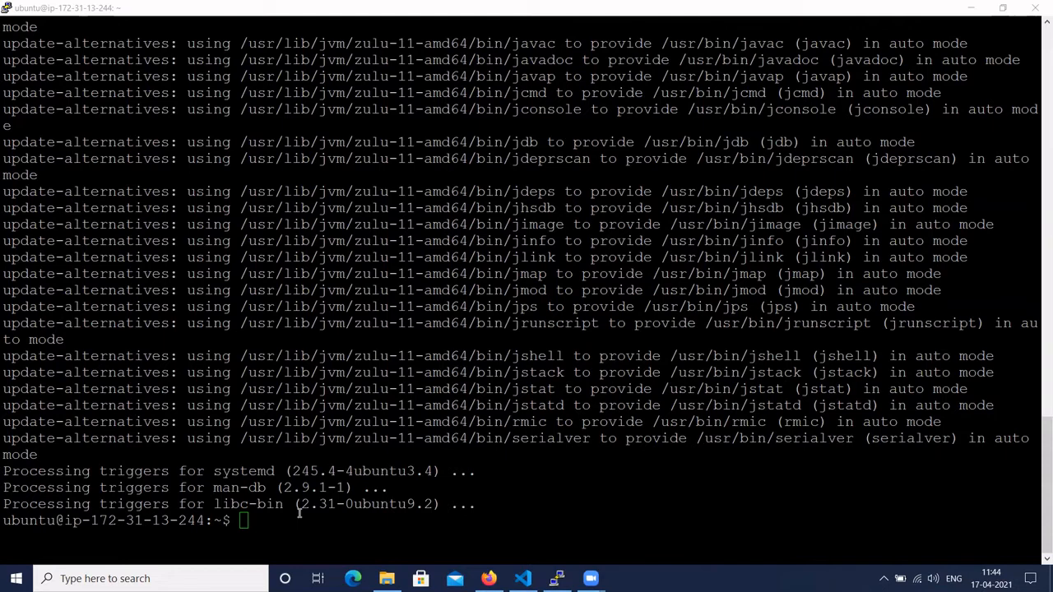
- Clear the screen and run java -version, showing OpenJDK 11.0.8 Zulu 11.41+23-CA
{"action": "type", "text": "cle"}
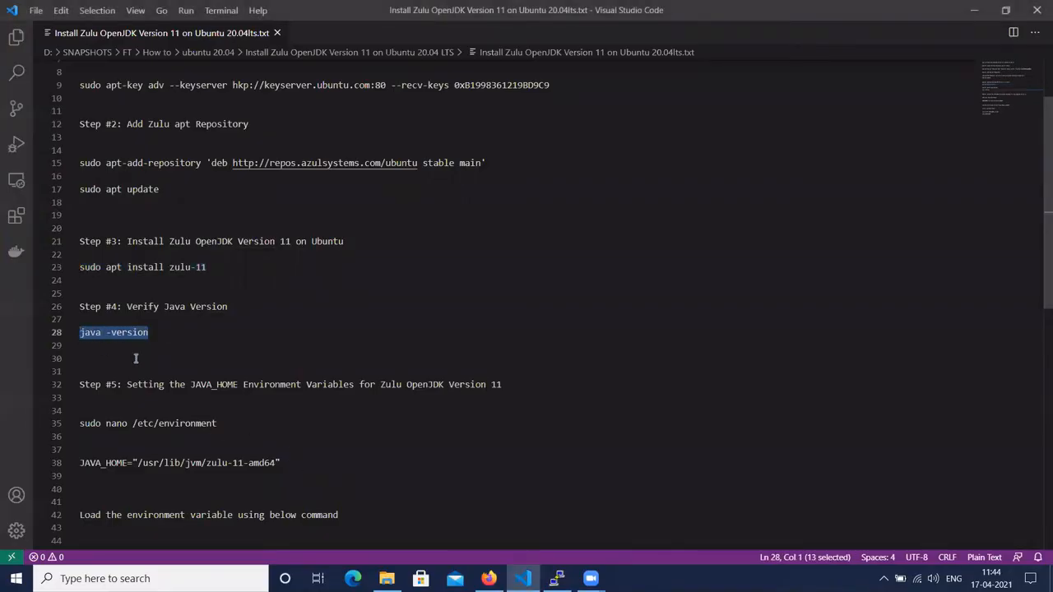
{"action": "mouse_move", "coordinate": [217, 372]}
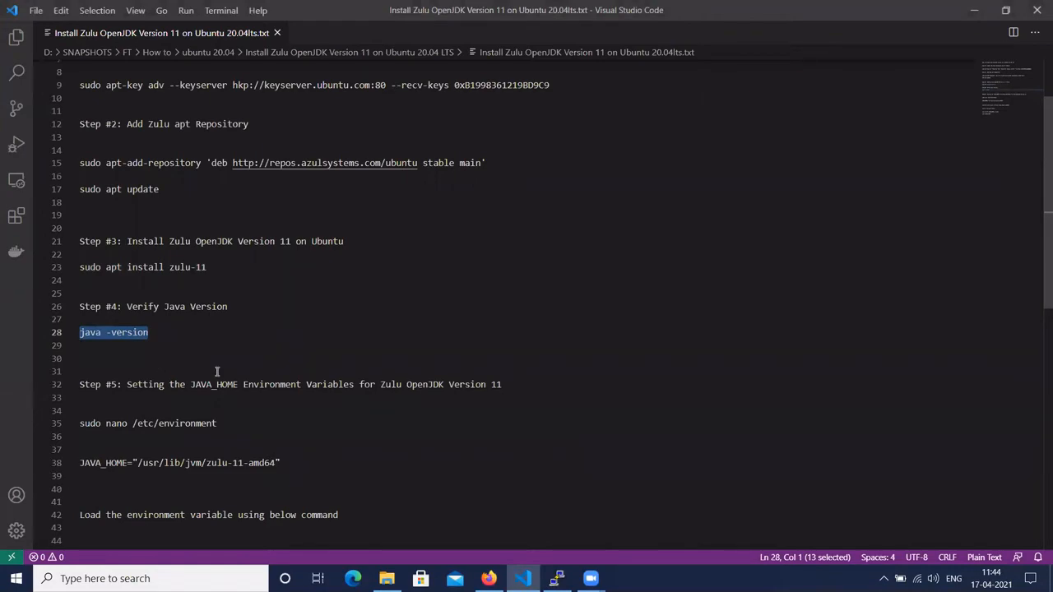
{"action": "left_click", "coordinate": [556, 579]}
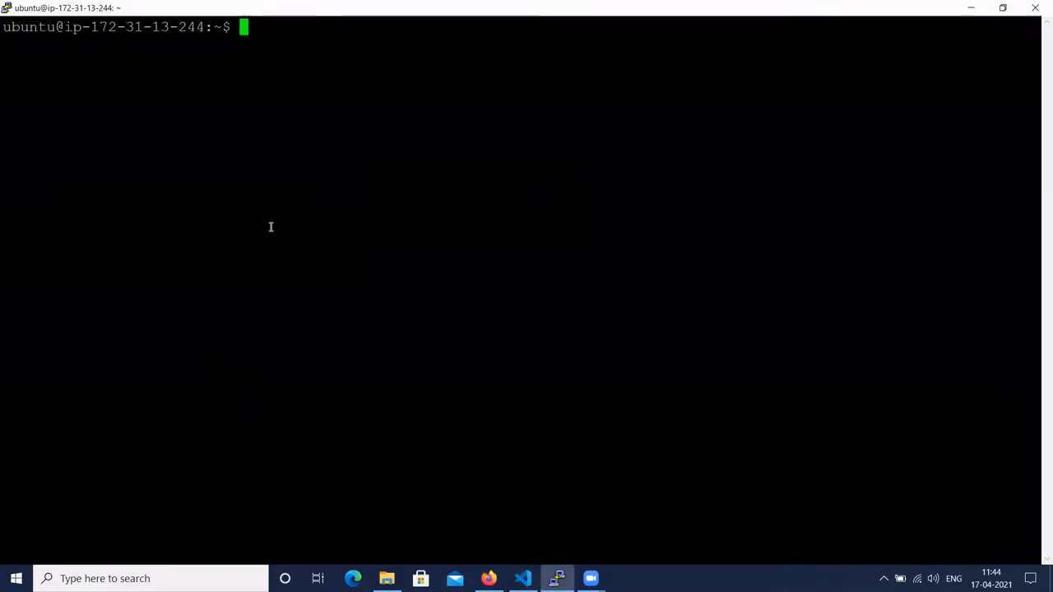
{"action": "type", "text": "java -version"}
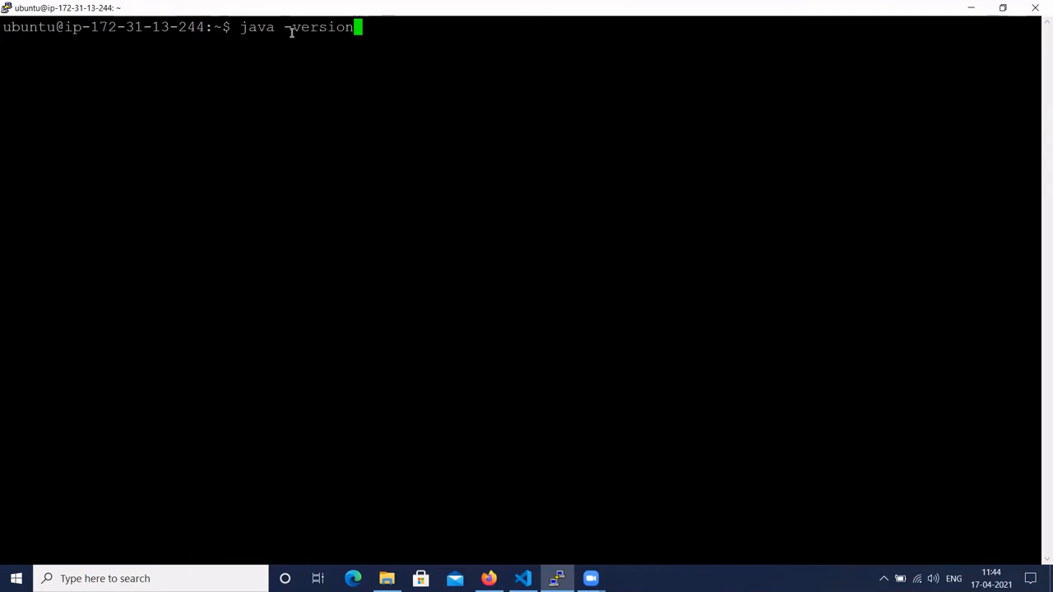
{"action": "key", "text": "Return"}
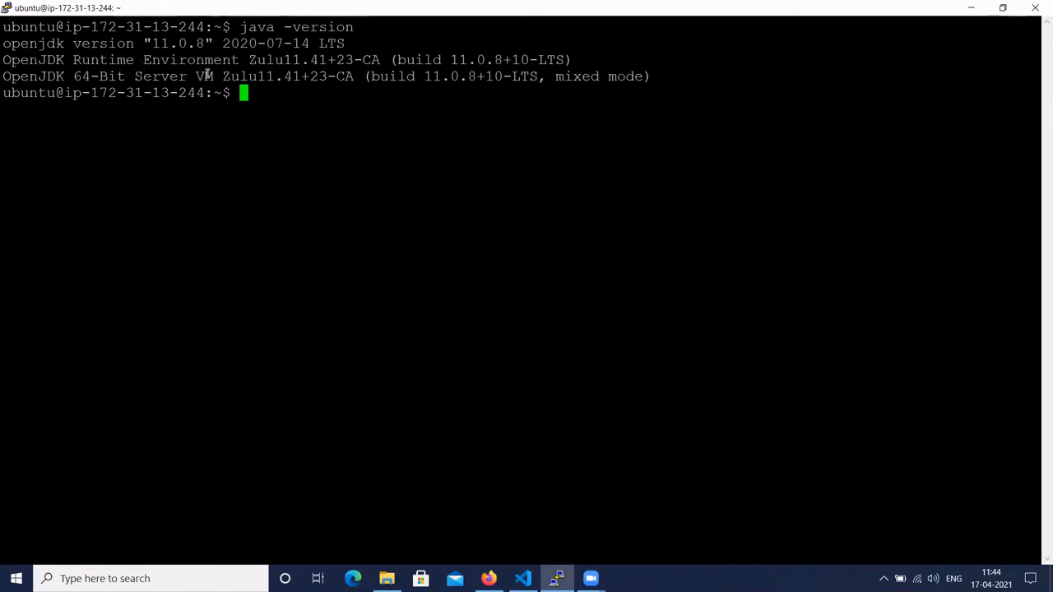
{"action": "mouse_move", "coordinate": [211, 63]}
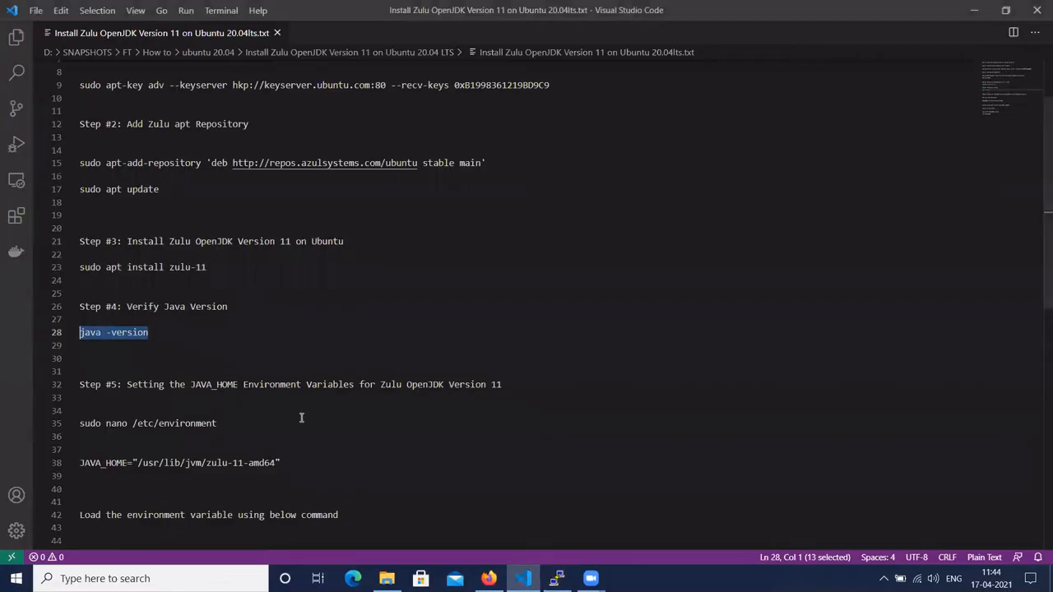
- Open /etc/environment in nano via sudo on the server, then take the JAVA_HOME line from the notes
{"action": "scroll", "scroll_direction": "down", "scroll_amount": 3}
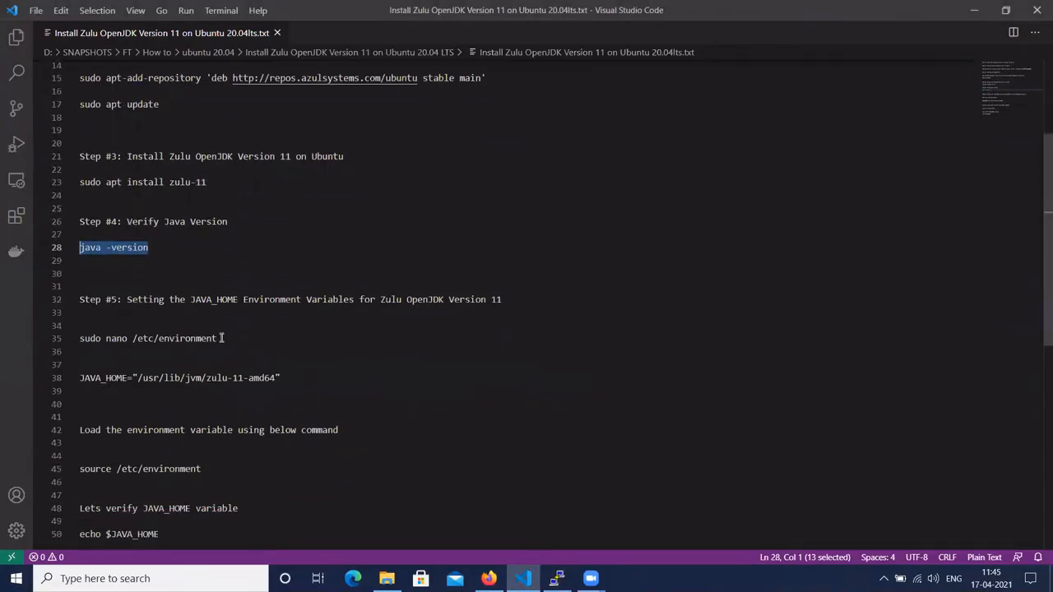
{"action": "mouse_move", "coordinate": [212, 337]}
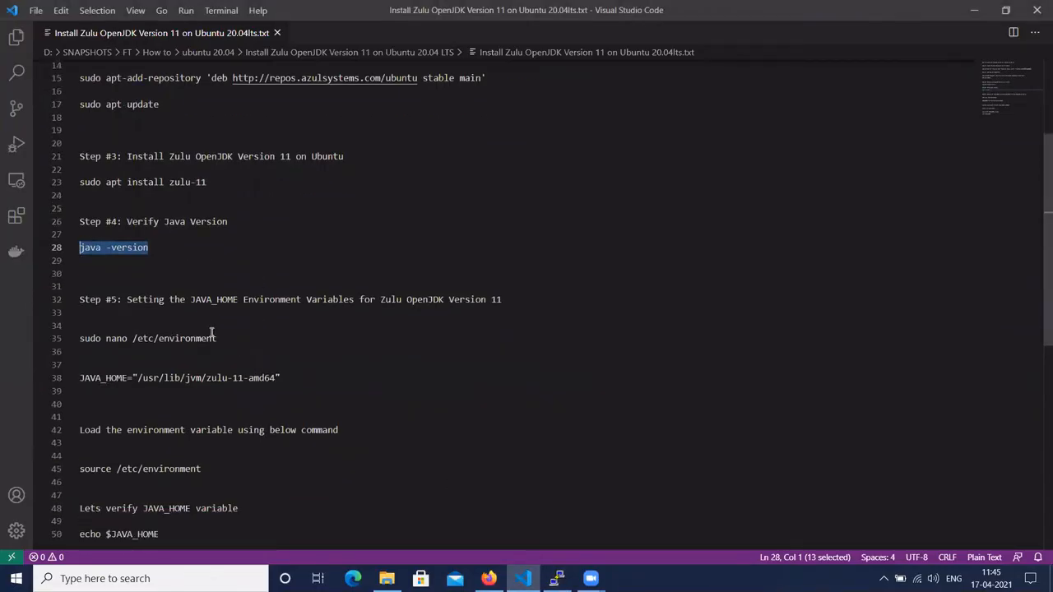
{"action": "mouse_move", "coordinate": [283, 326]}
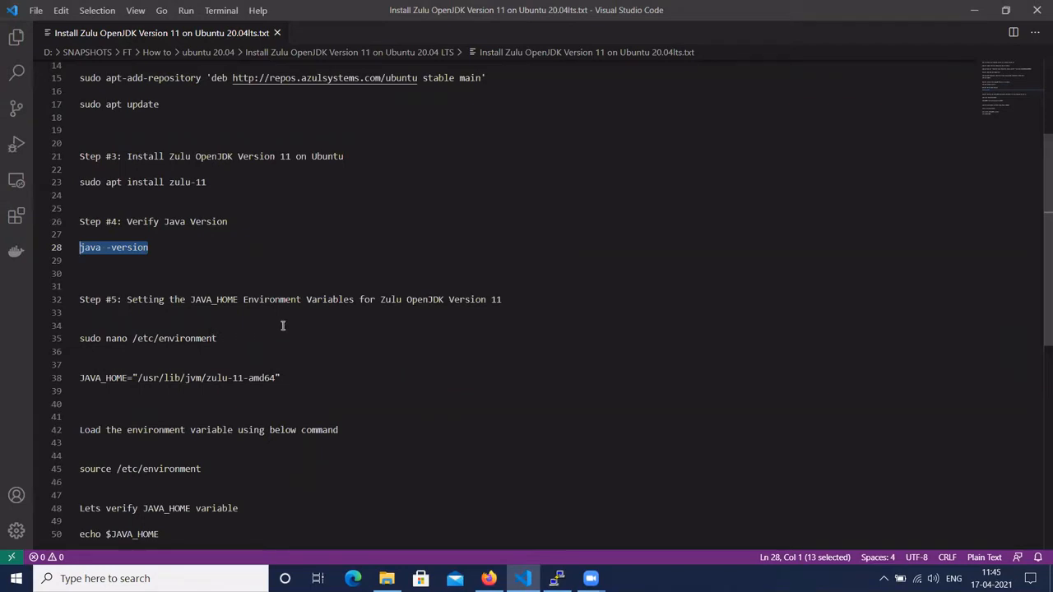
{"action": "mouse_move", "coordinate": [434, 307]}
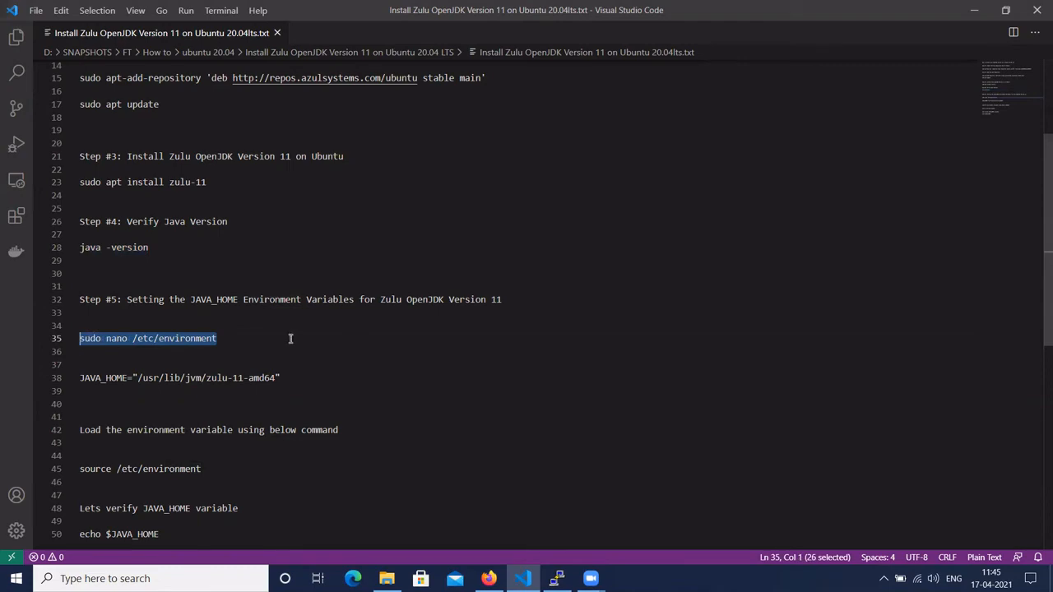
{"action": "left_click", "coordinate": [556, 579]}
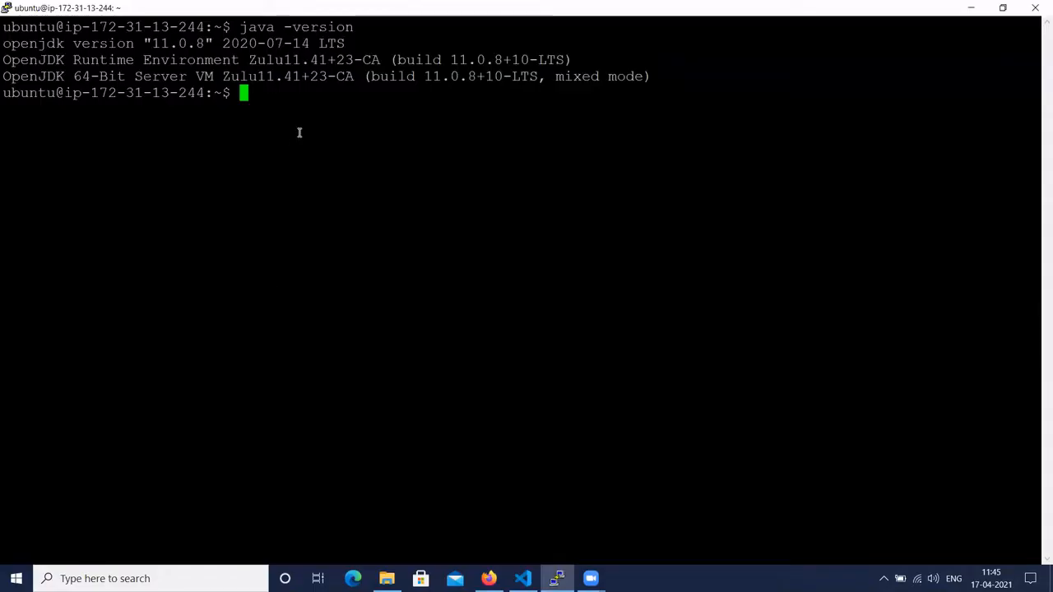
{"action": "type", "text": "sudo nano /etc/environment"}
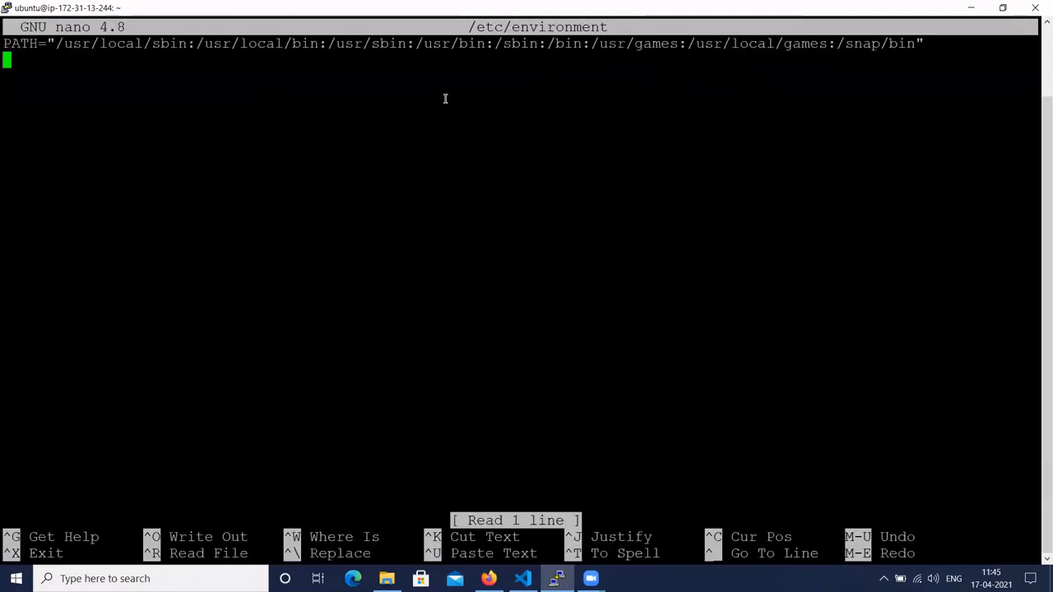
{"action": "left_click", "coordinate": [523, 579]}
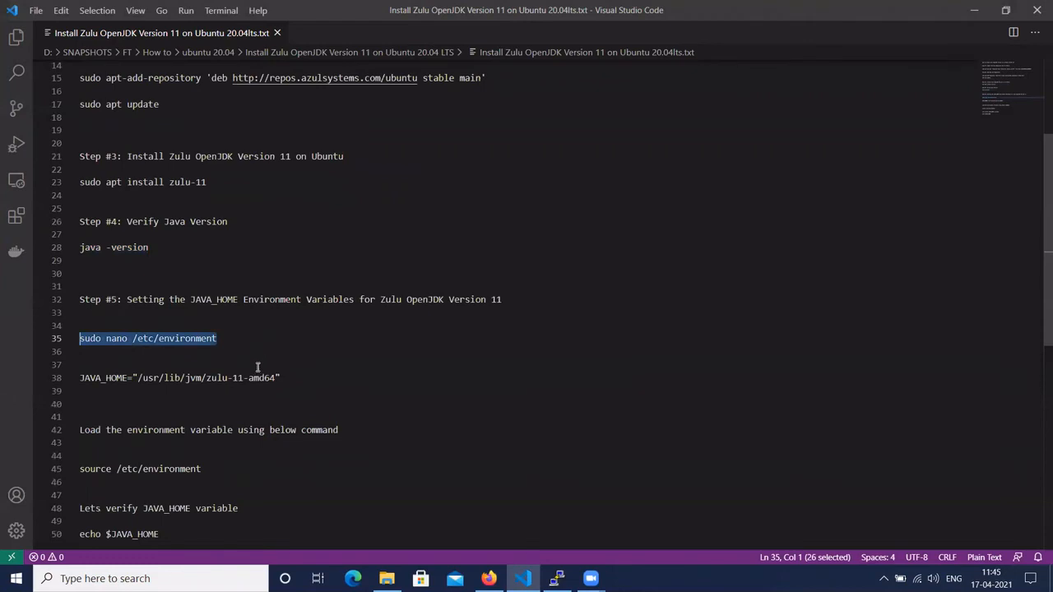
{"action": "mouse_move", "coordinate": [183, 391]}
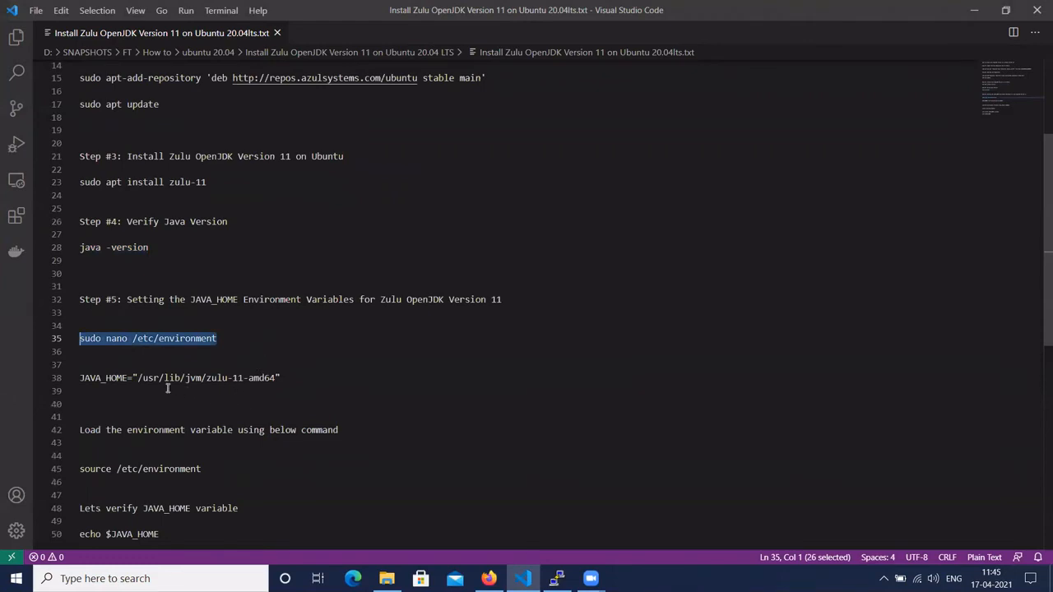
{"action": "mouse_move", "coordinate": [237, 377]}
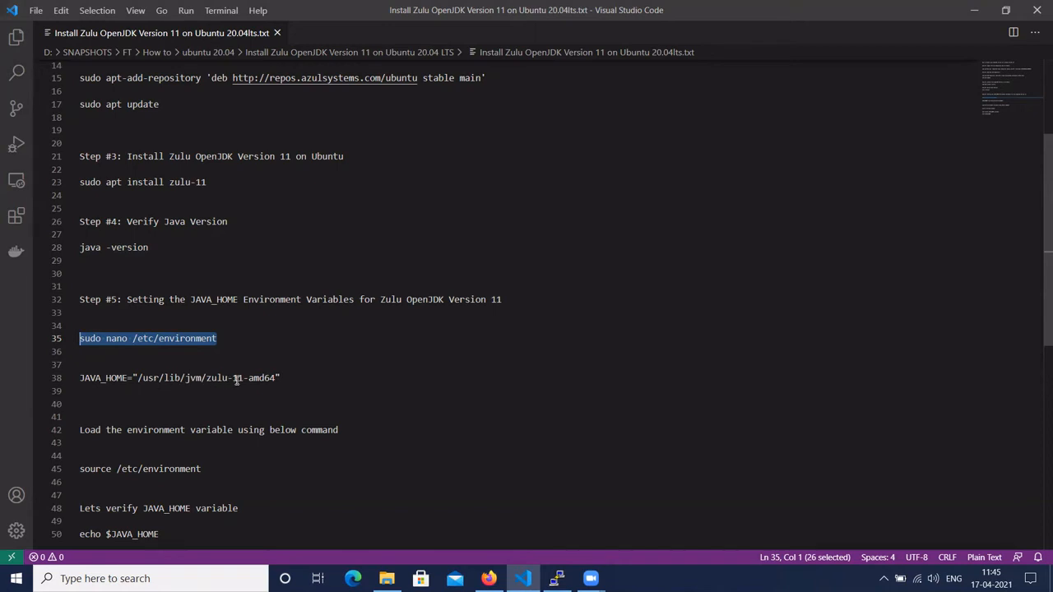
{"action": "mouse_move", "coordinate": [484, 536]}
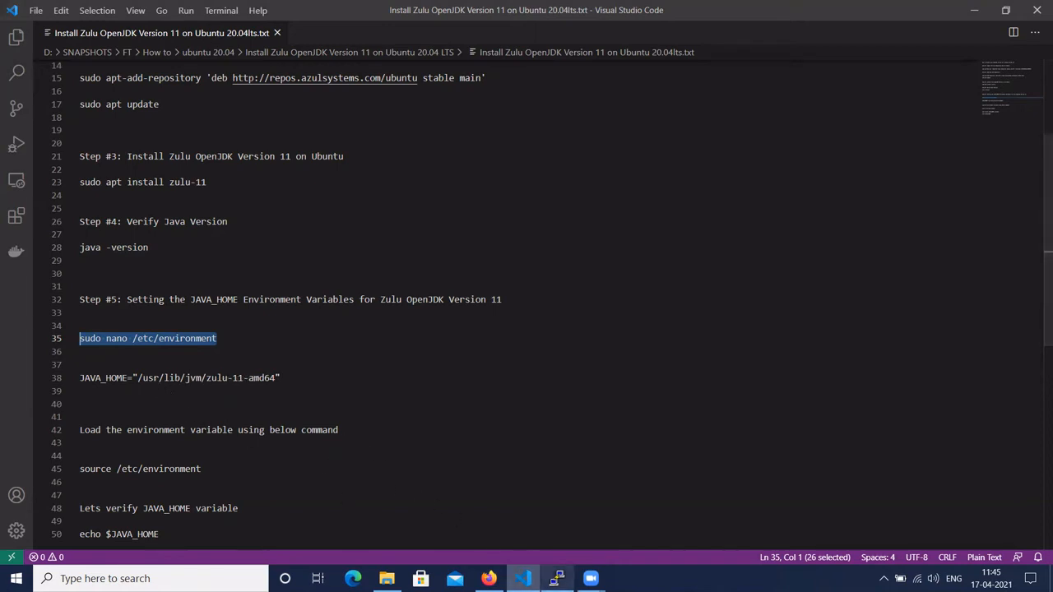
{"action": "left_click", "coordinate": [556, 579]}
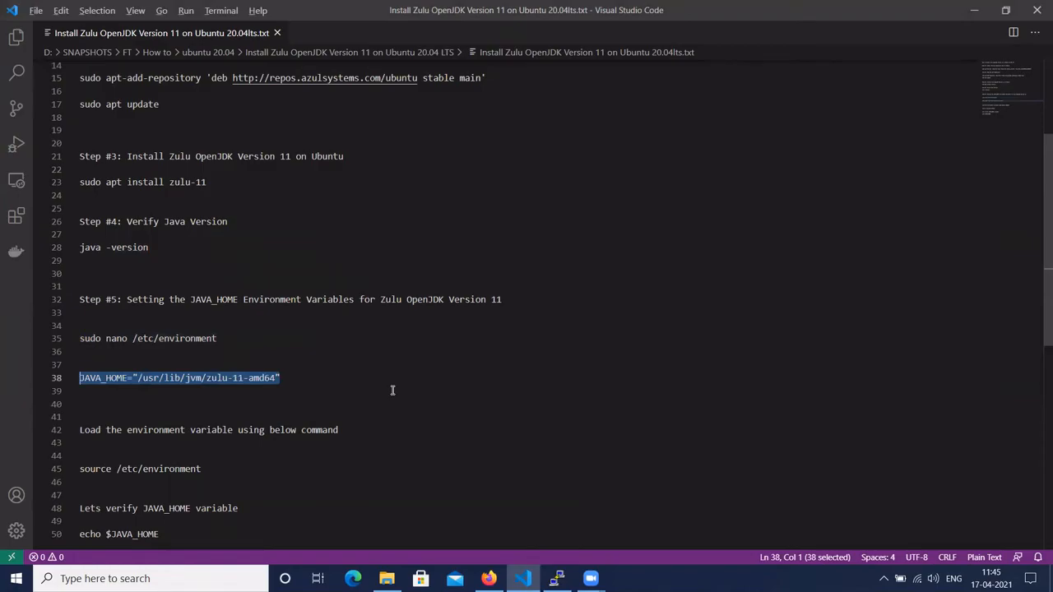
- Write JAVA_HOME="/usr/lib/jvm/zulu-11-amd64" into /etc/environment in nano, save and exit to the prompt
{"action": "left_click", "coordinate": [555, 579]}
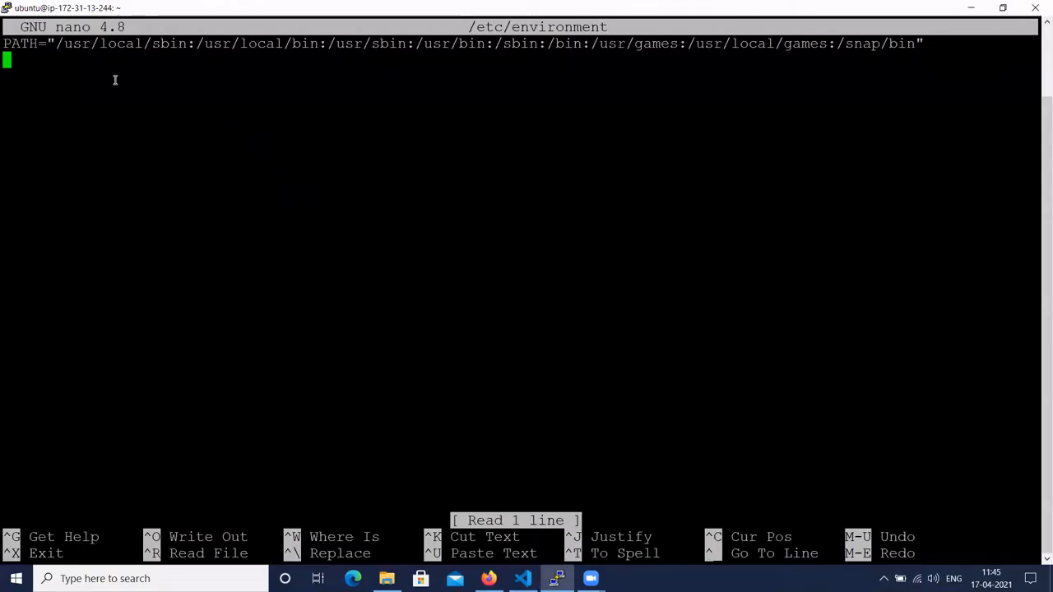
{"action": "type", "text": "JAVA_HOME=\"/usr/lib/jvm/zulu-11-amd64\""}
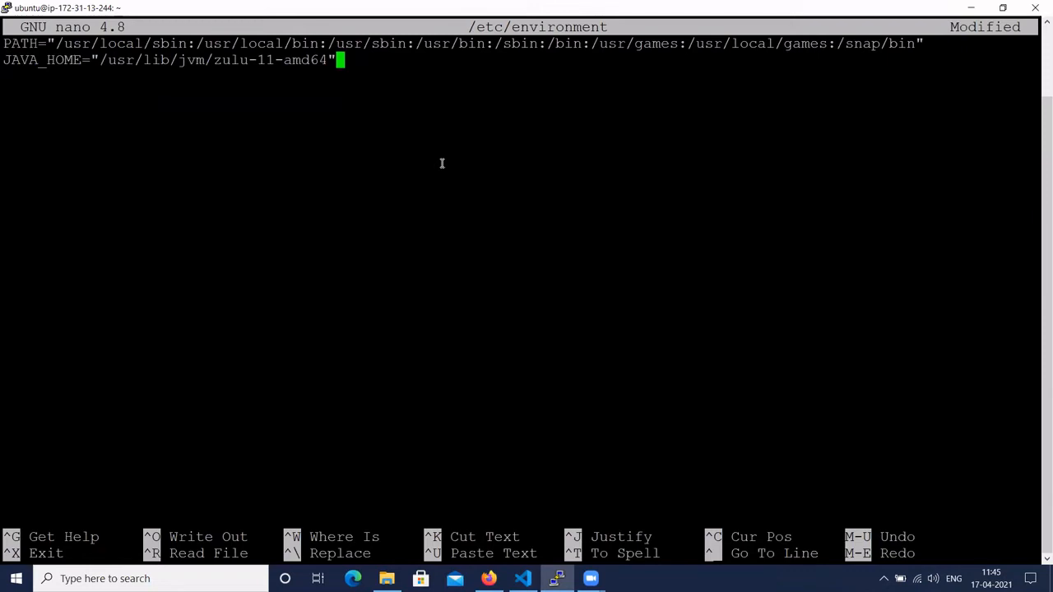
{"action": "key", "text": "ctrl+x"}
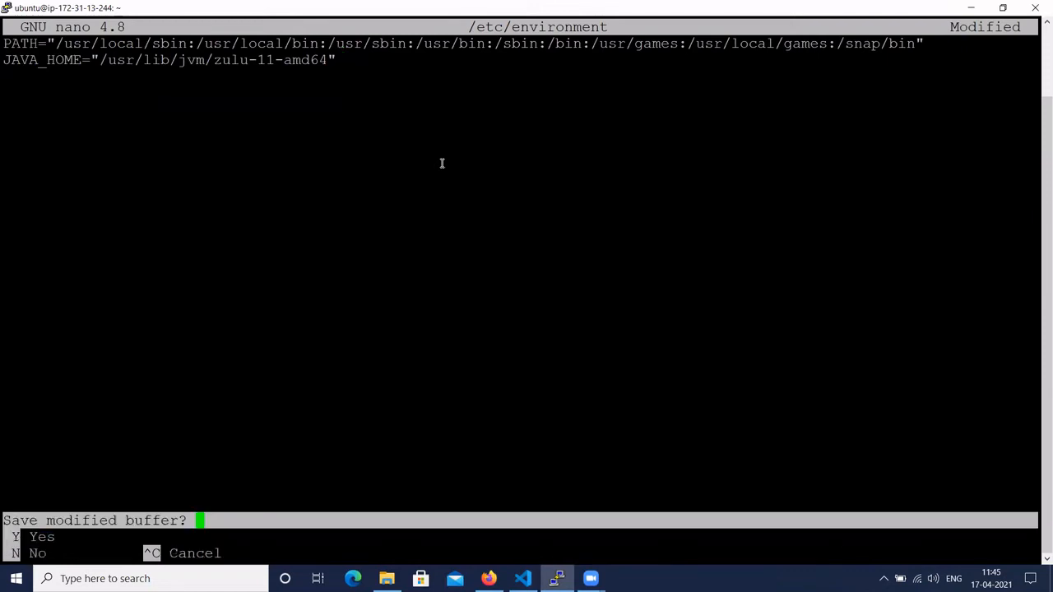
{"action": "key", "text": "y"}
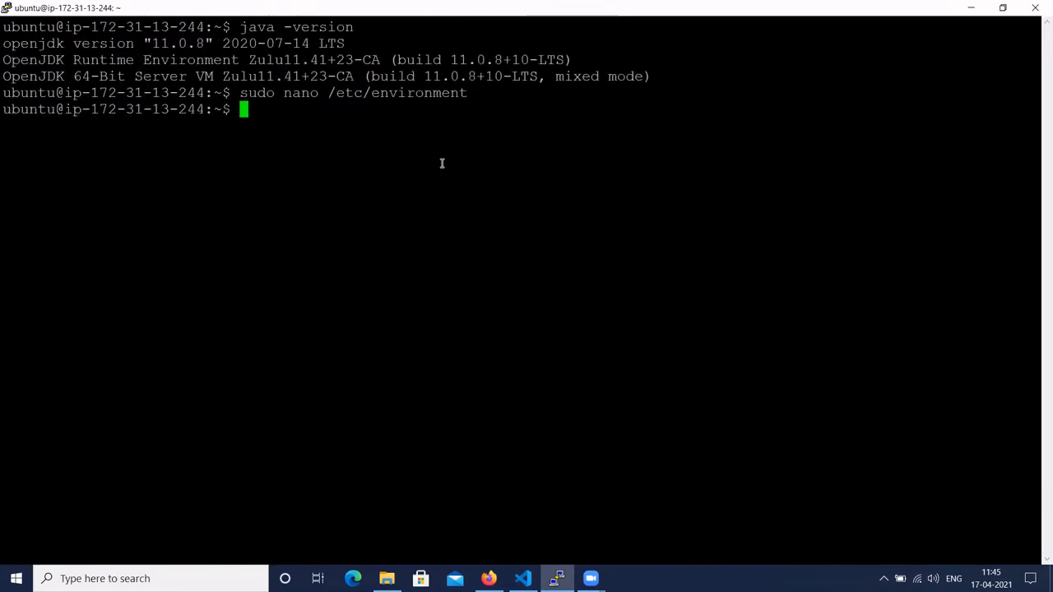
{"action": "key", "text": "alt+tab"}
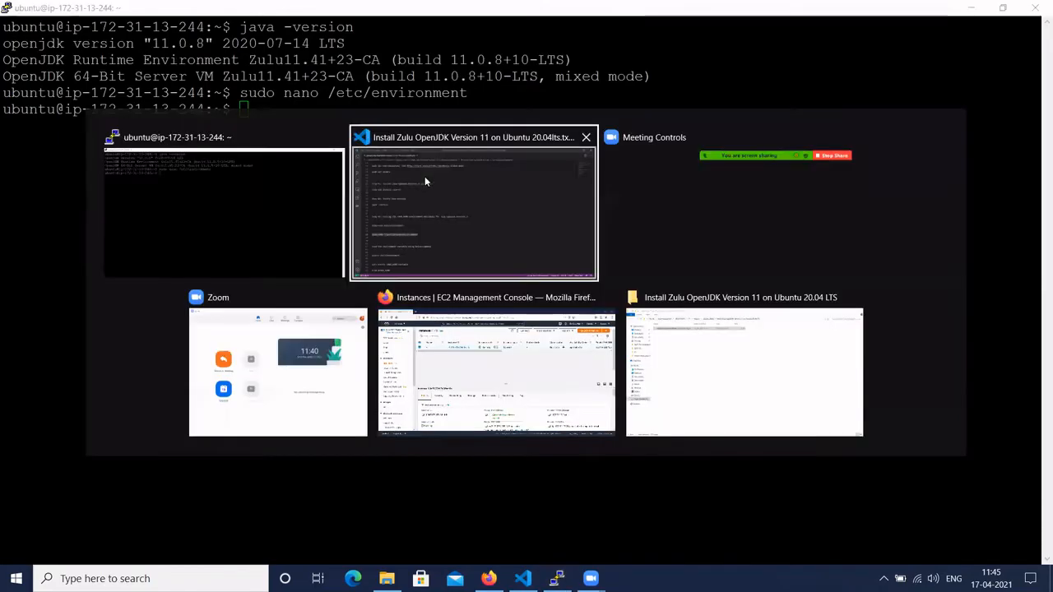
{"action": "left_click", "coordinate": [222, 206]}
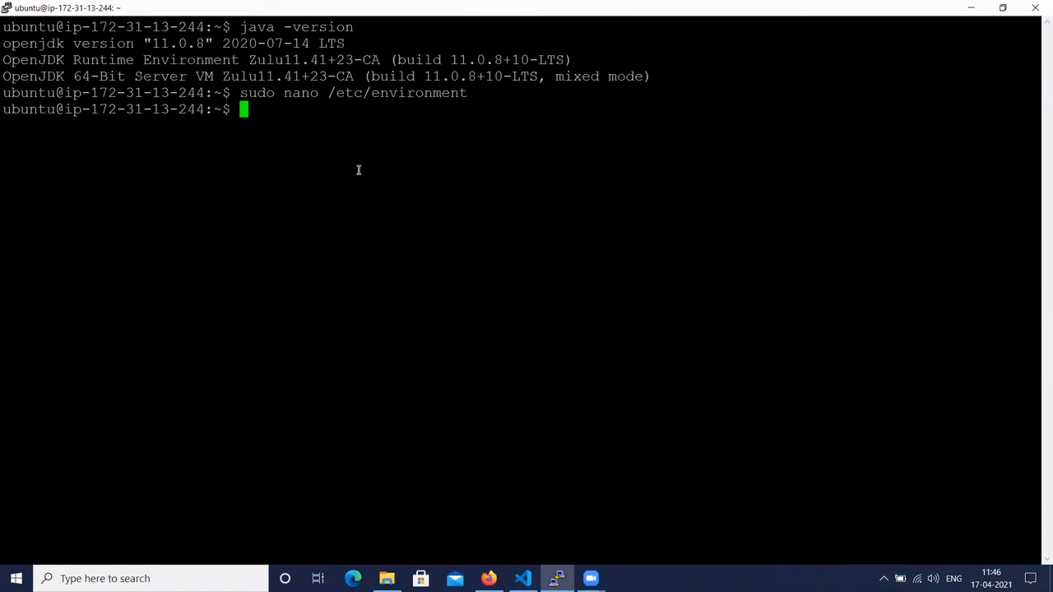
- Run ls /usr/lib/jvm/ to confirm the zulu-11-amd64 directory is present
{"action": "type", "text": "cd"}
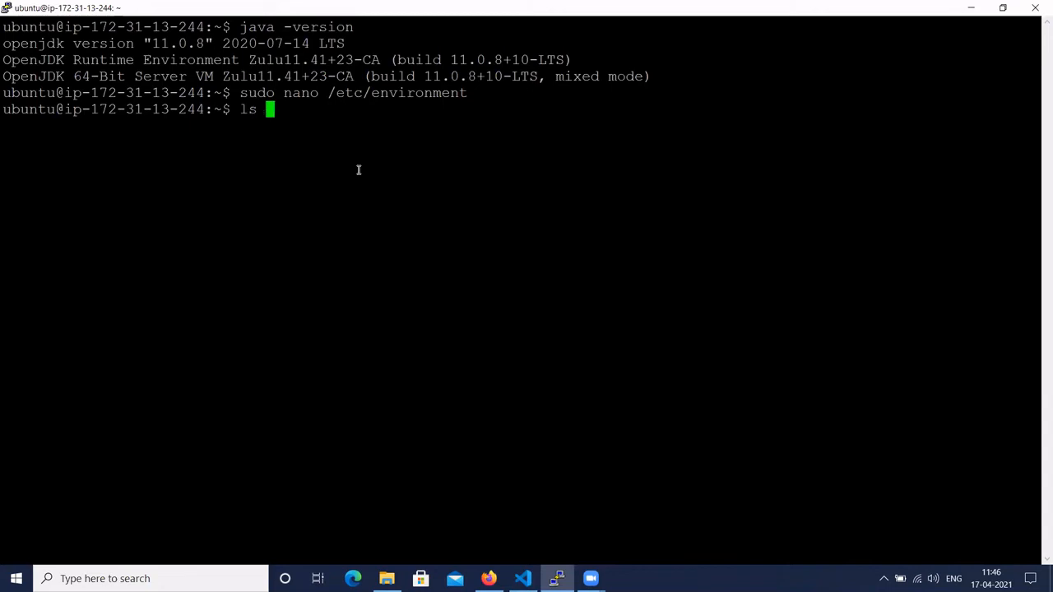
{"action": "type", "text": "/usr"}
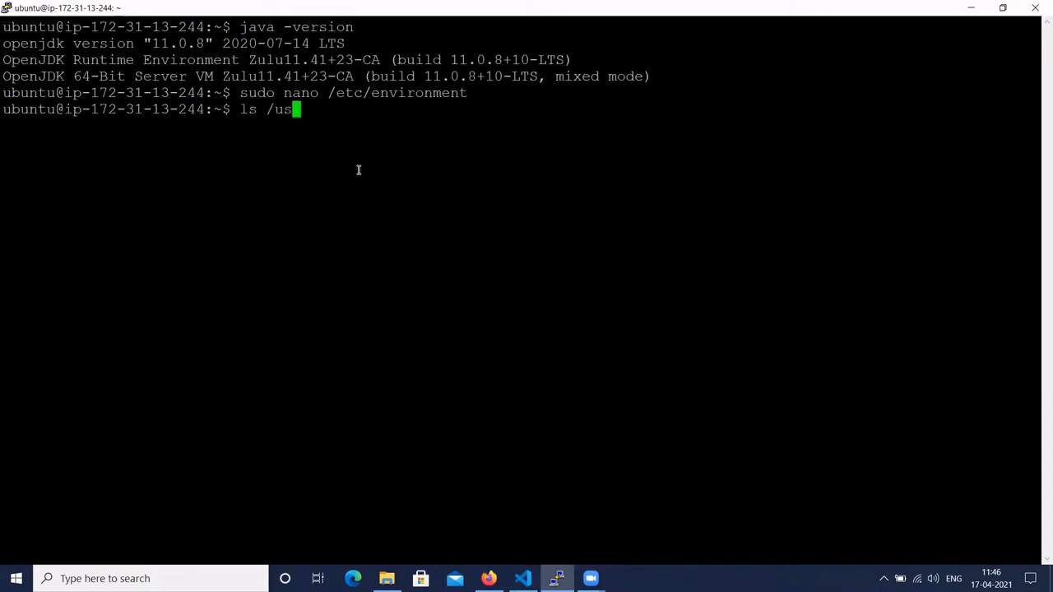
{"action": "type", "text": "r/lib"}
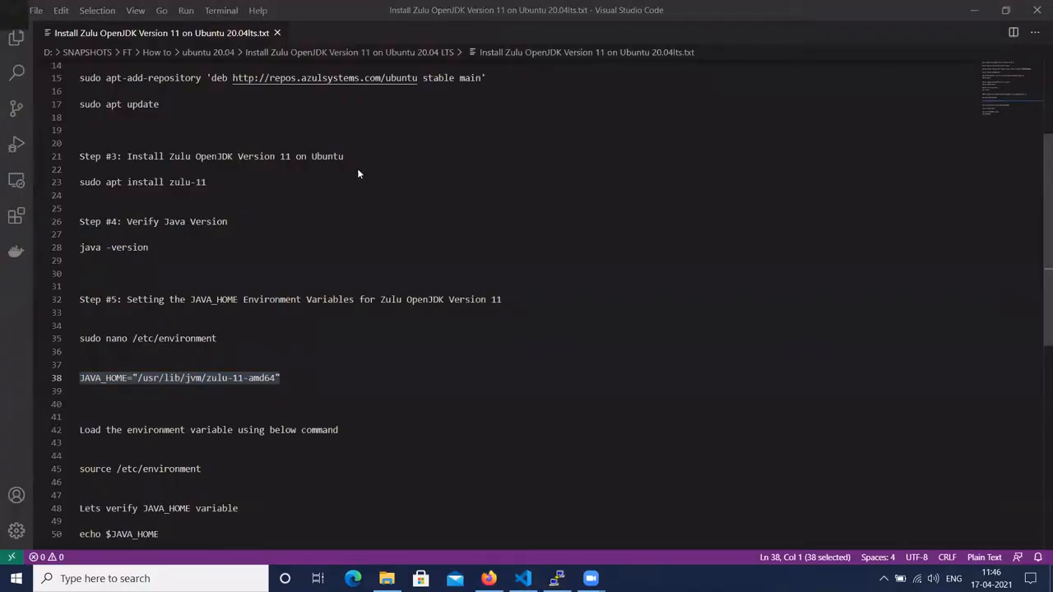
{"action": "left_click", "coordinate": [556, 579]}
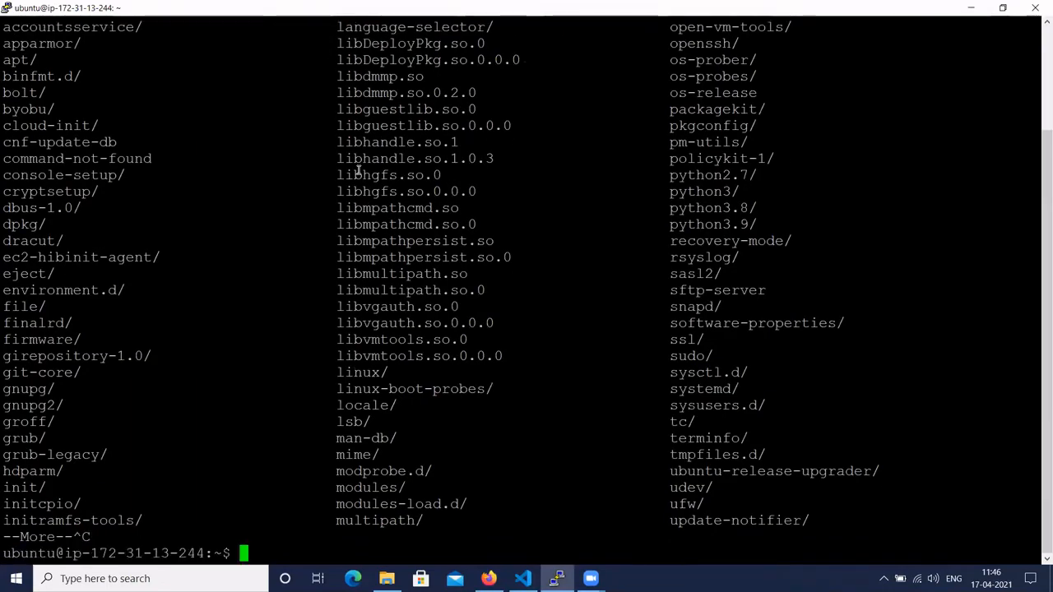
{"action": "type", "text": "sudo na"}
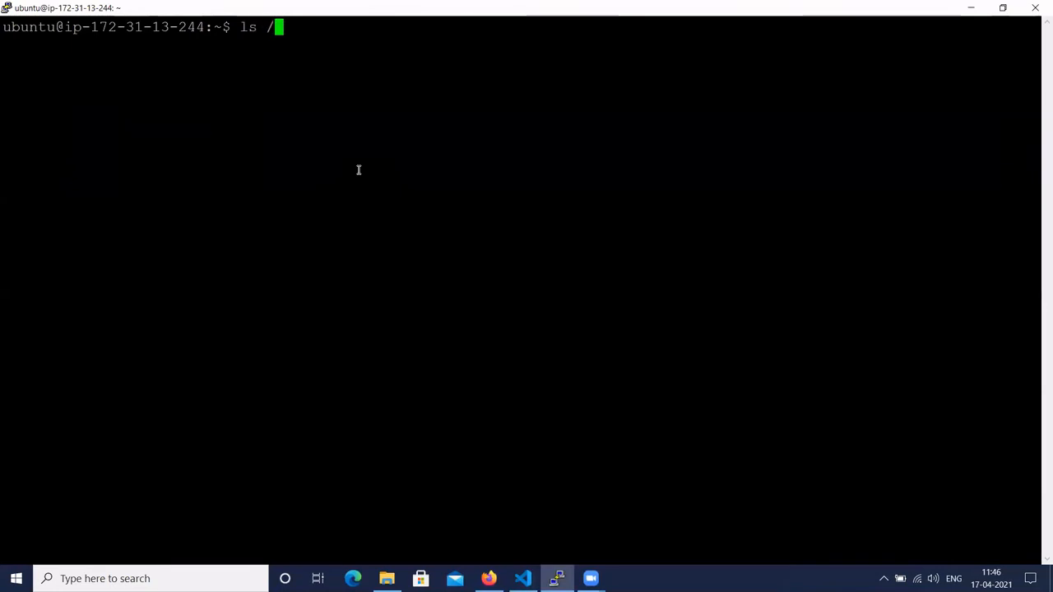
{"action": "type", "text": "usr"}
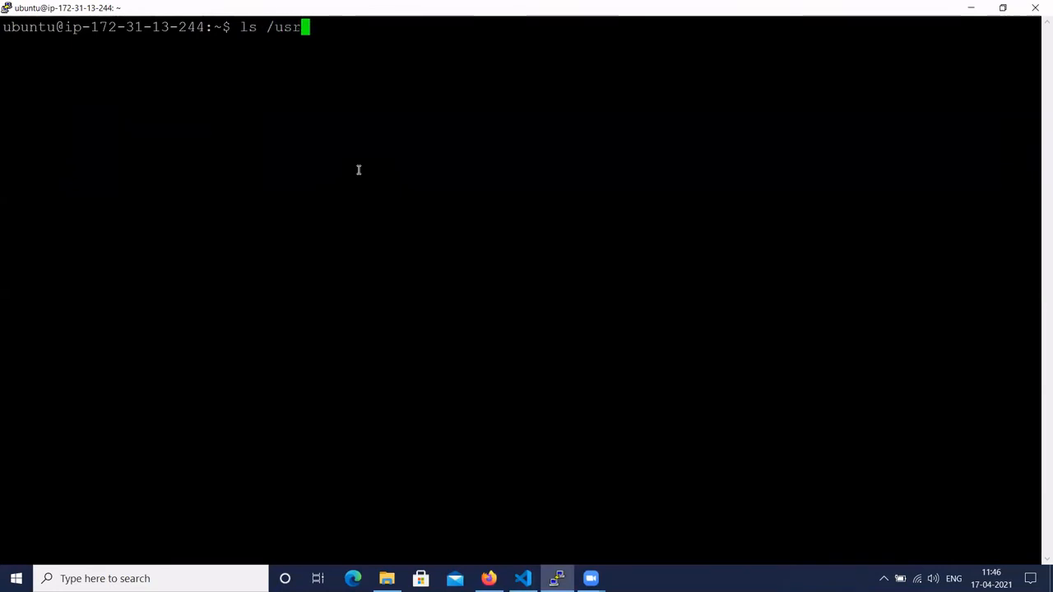
{"action": "type", "text": "/lib"}
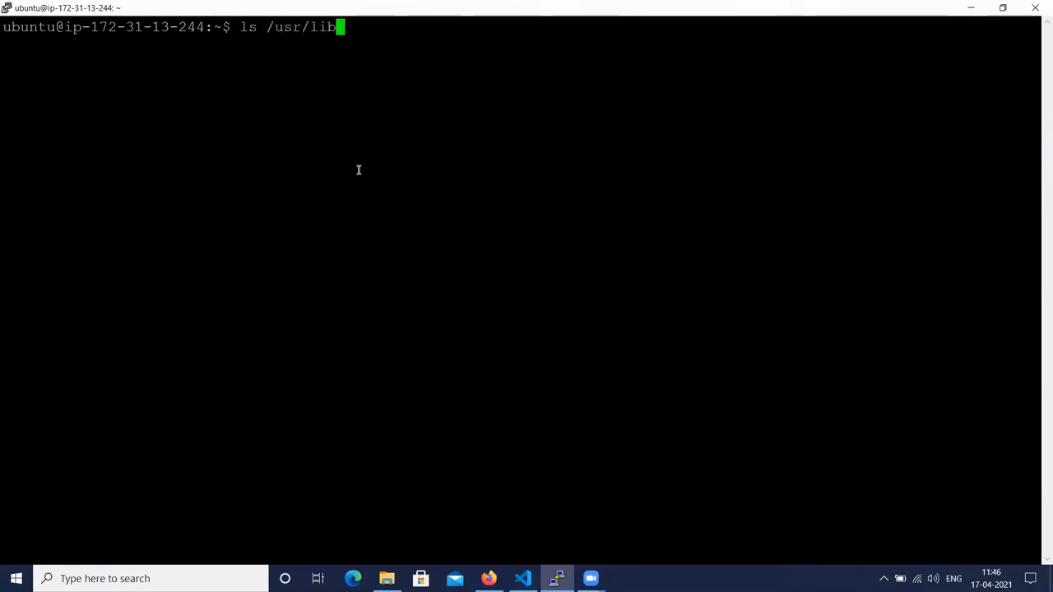
{"action": "type", "text": "/jvm/"}
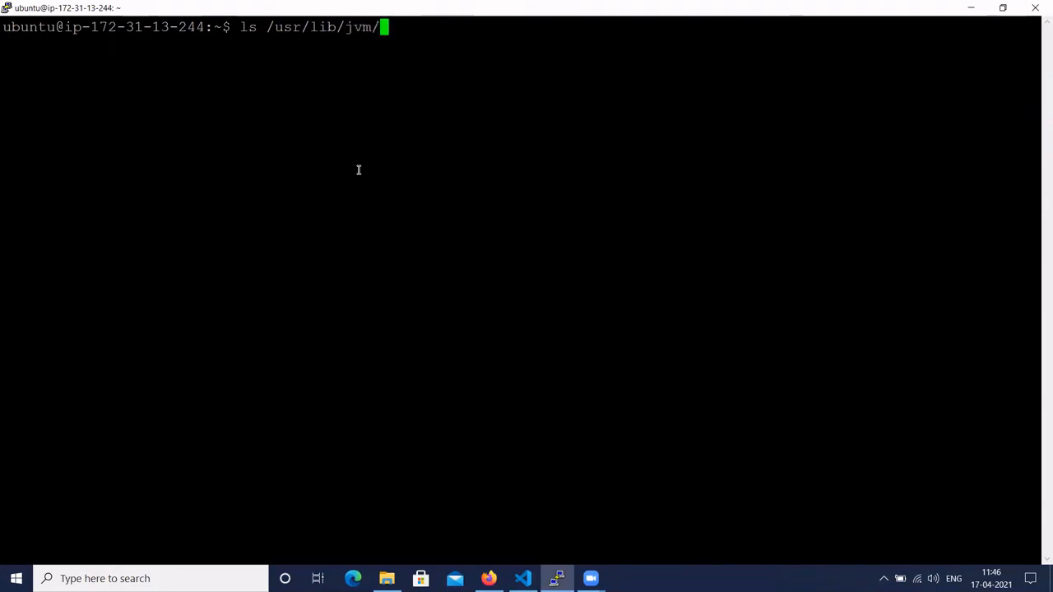
{"action": "key", "text": "Return"}
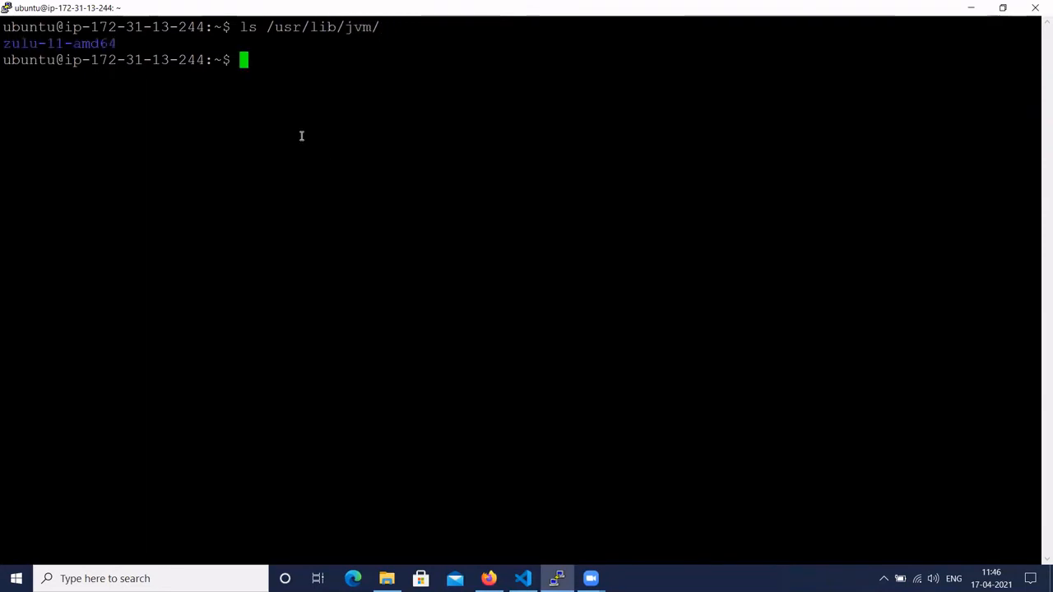
{"action": "mouse_move", "coordinate": [46, 56]}
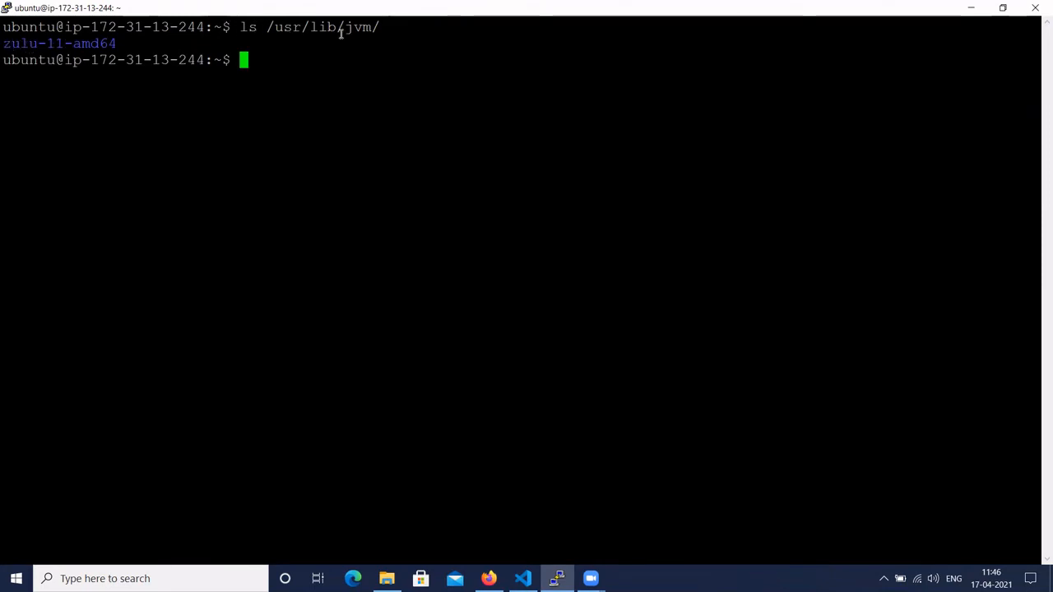
{"action": "mouse_move", "coordinate": [222, 105]}
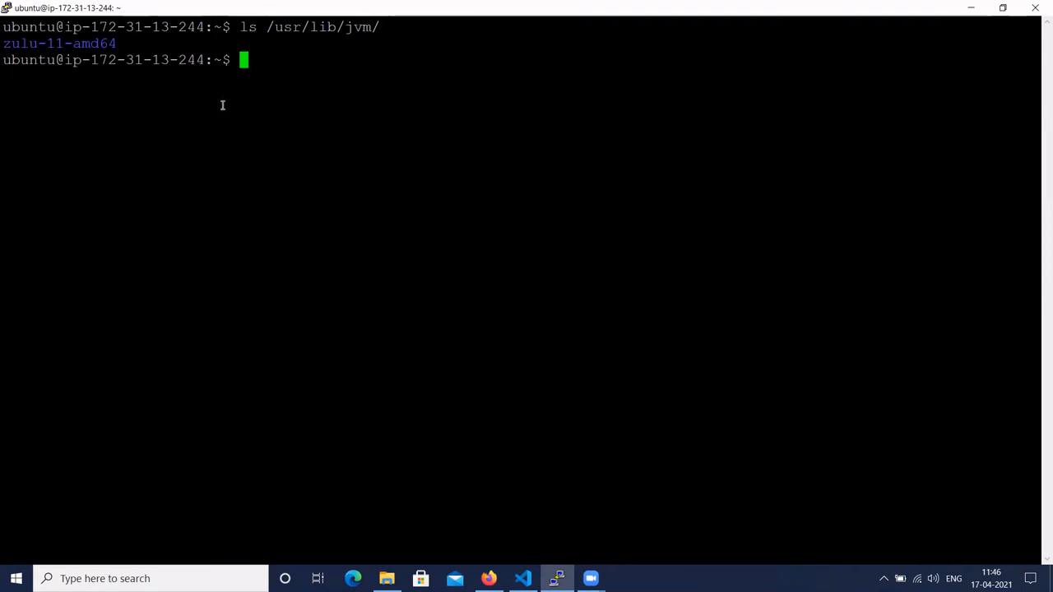
{"action": "mouse_move", "coordinate": [263, 102]}
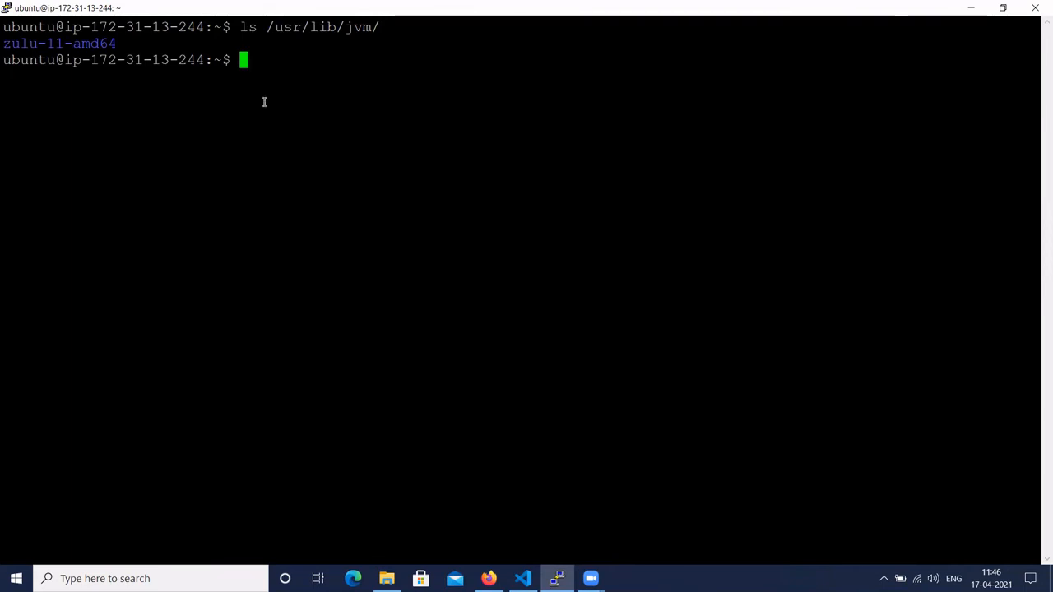
{"action": "mouse_move", "coordinate": [152, 87]}
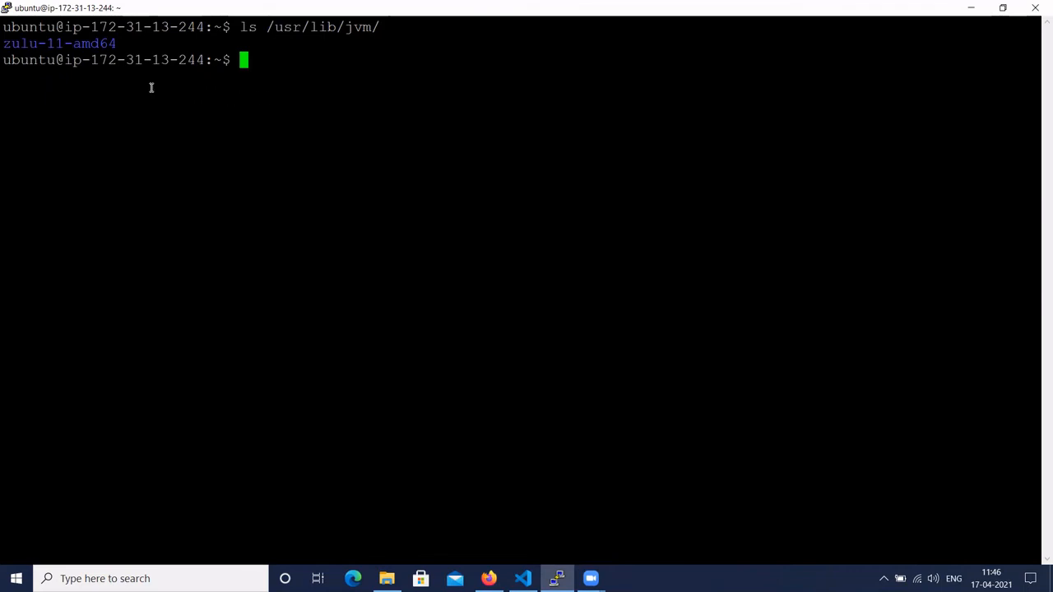
{"action": "mouse_move", "coordinate": [273, 109]}
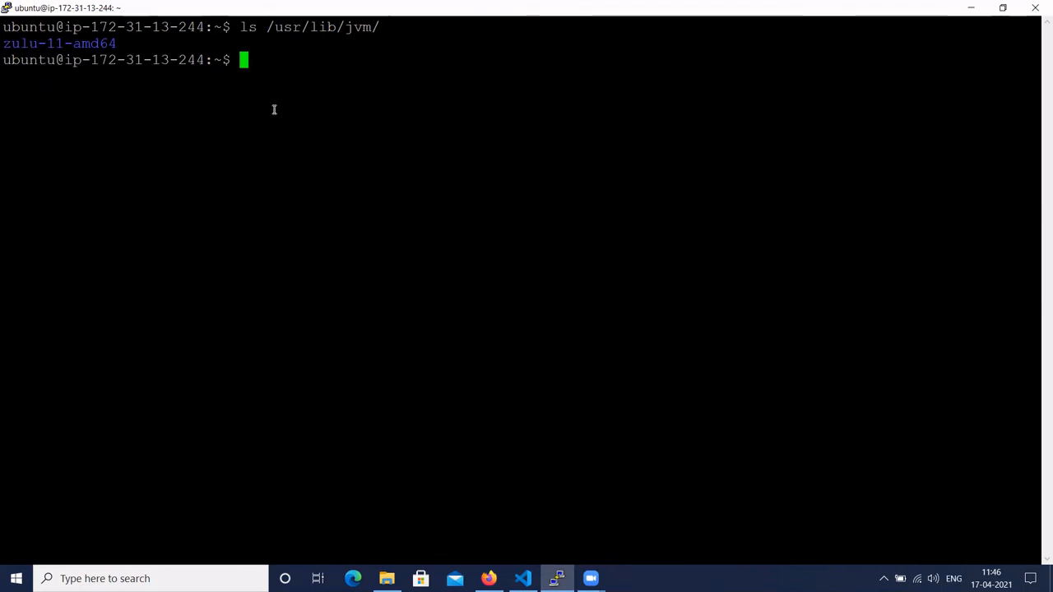
- Copy the command from the guide notes and run source /etc/environment in the shell
{"action": "left_click", "coordinate": [523, 579]}
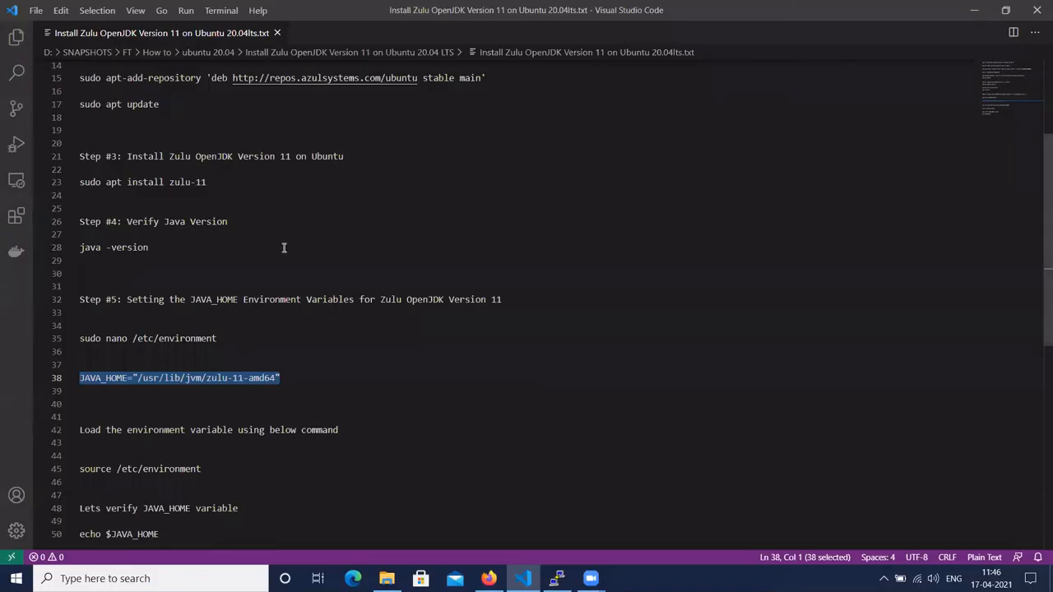
{"action": "key", "text": "alt+tab"}
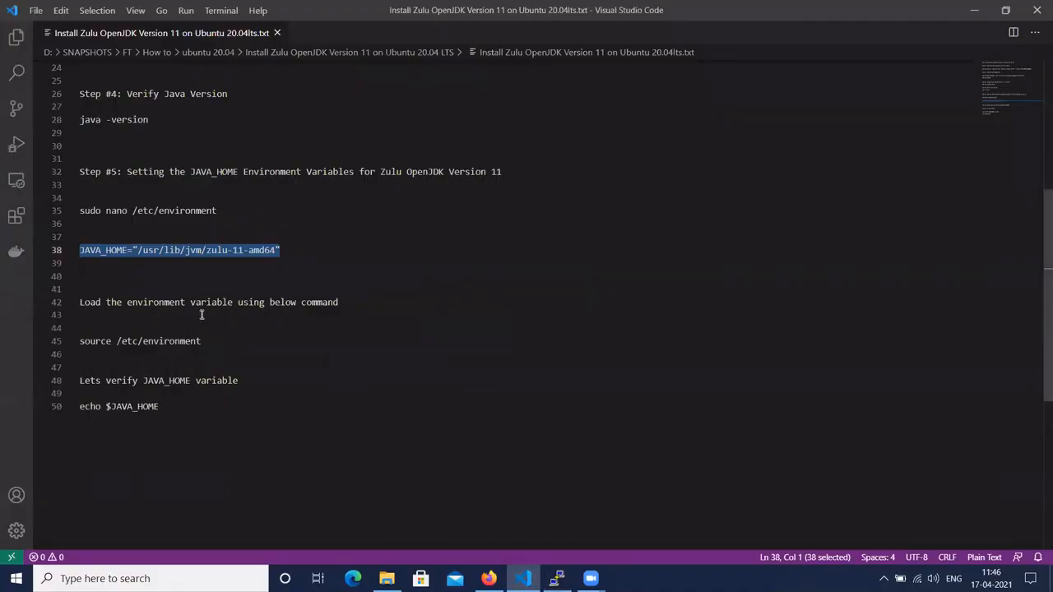
{"action": "left_click", "coordinate": [201, 341]}
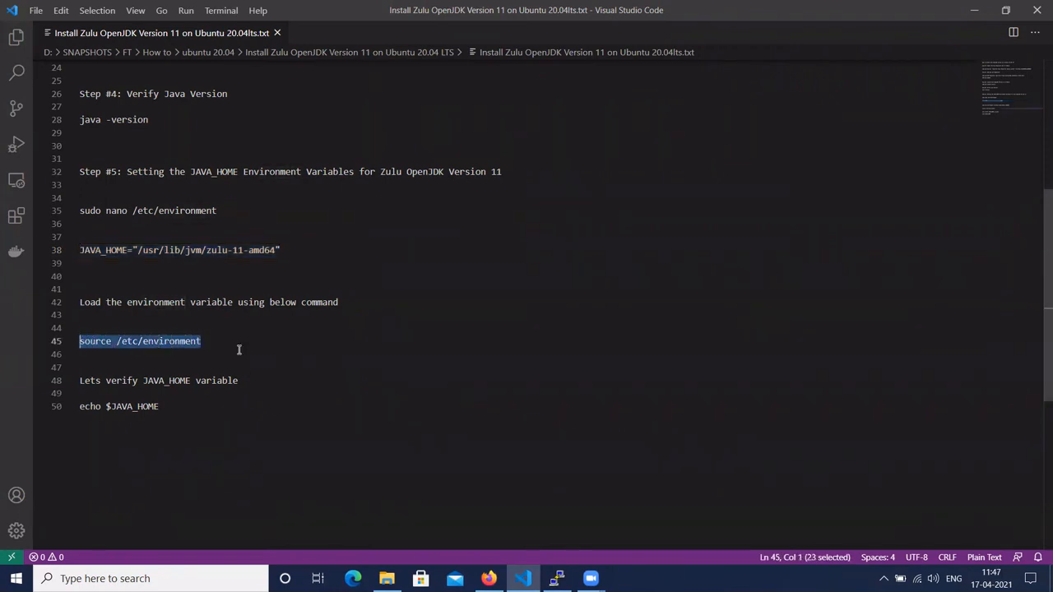
{"action": "left_click", "coordinate": [556, 579]}
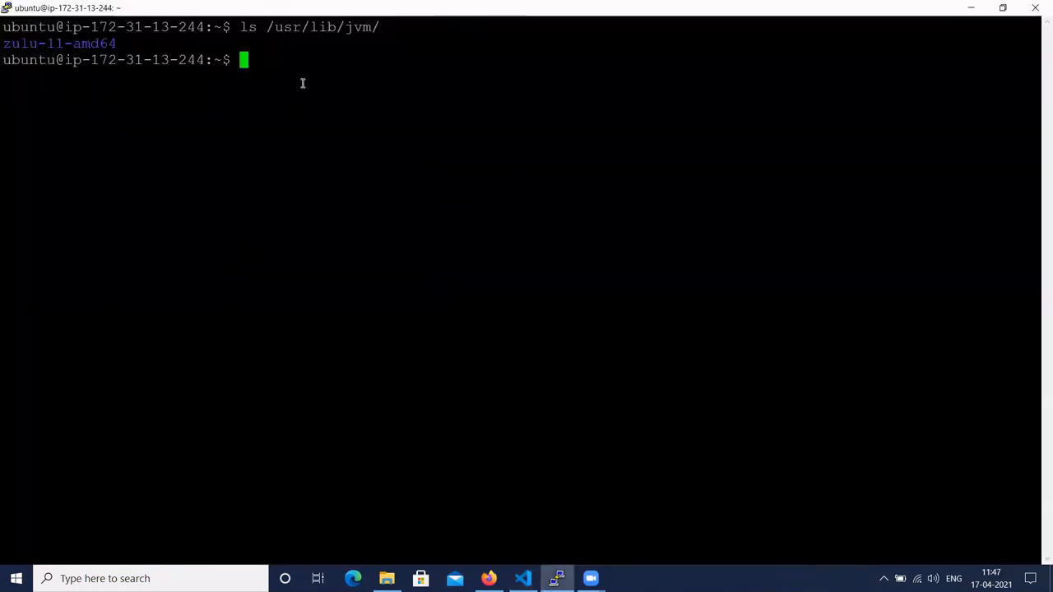
{"action": "type", "text": "source /etc/environment"}
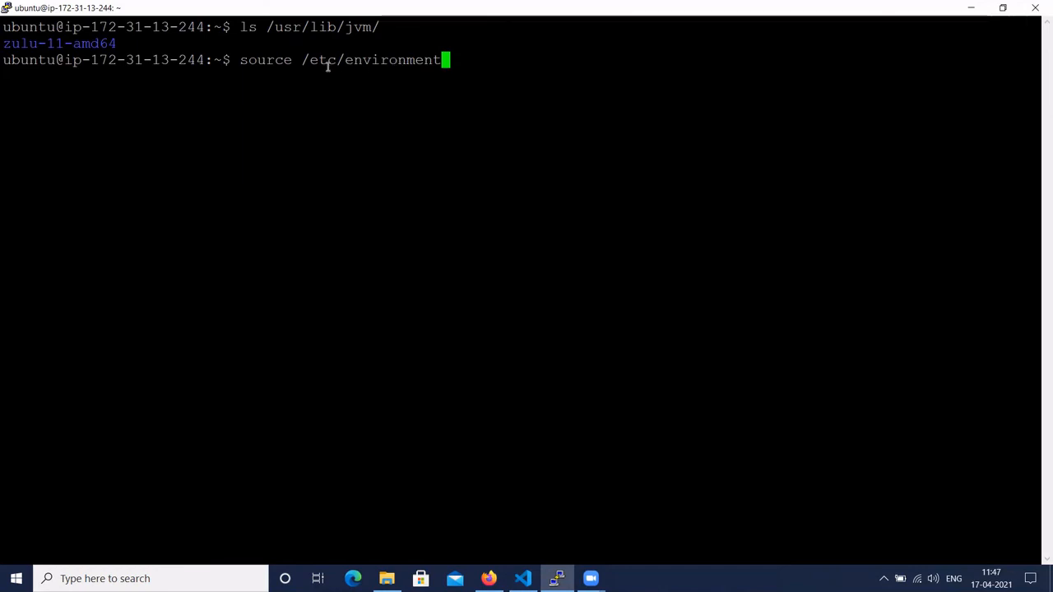
{"action": "mouse_move", "coordinate": [372, 60]}
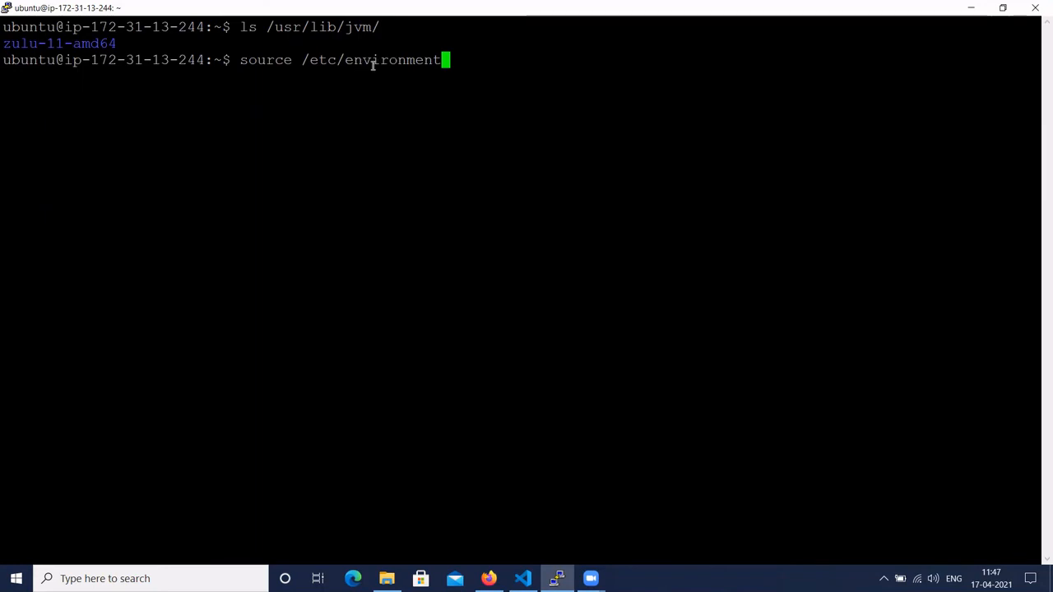
{"action": "mouse_move", "coordinate": [368, 72]}
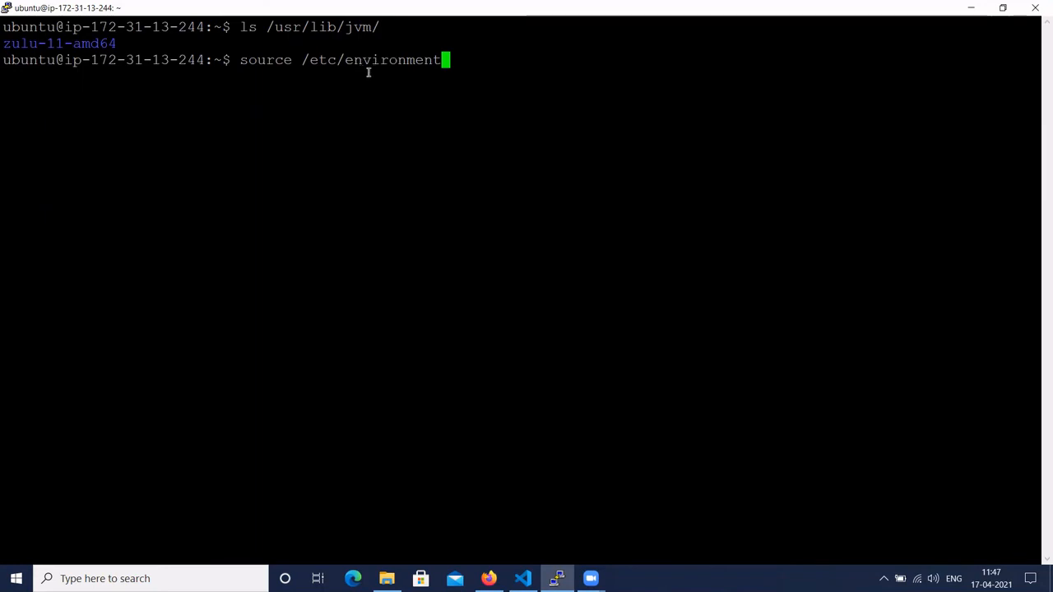
{"action": "mouse_move", "coordinate": [332, 72]}
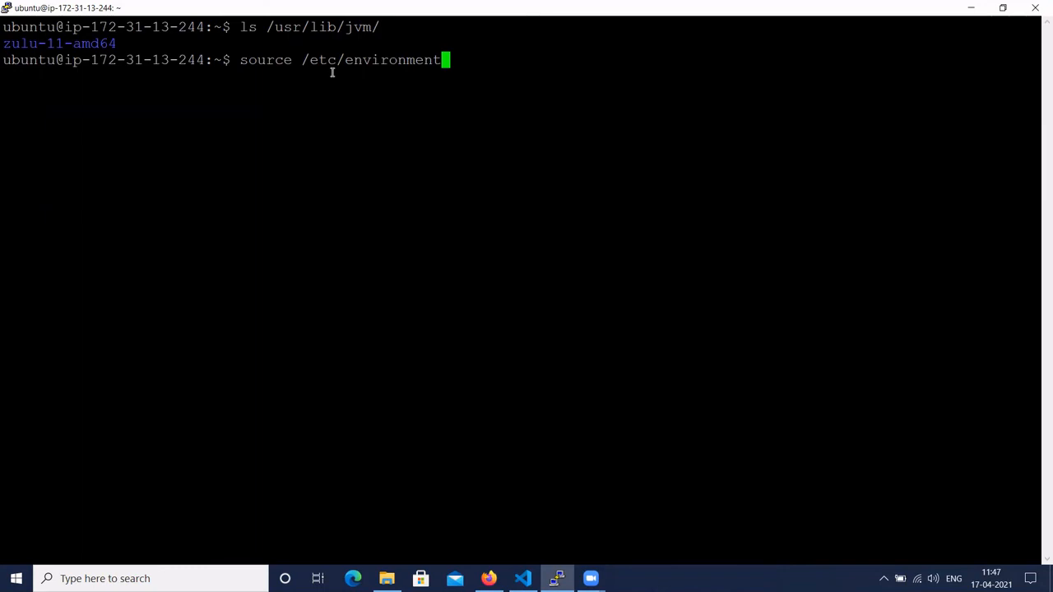
{"action": "key", "text": "Return"}
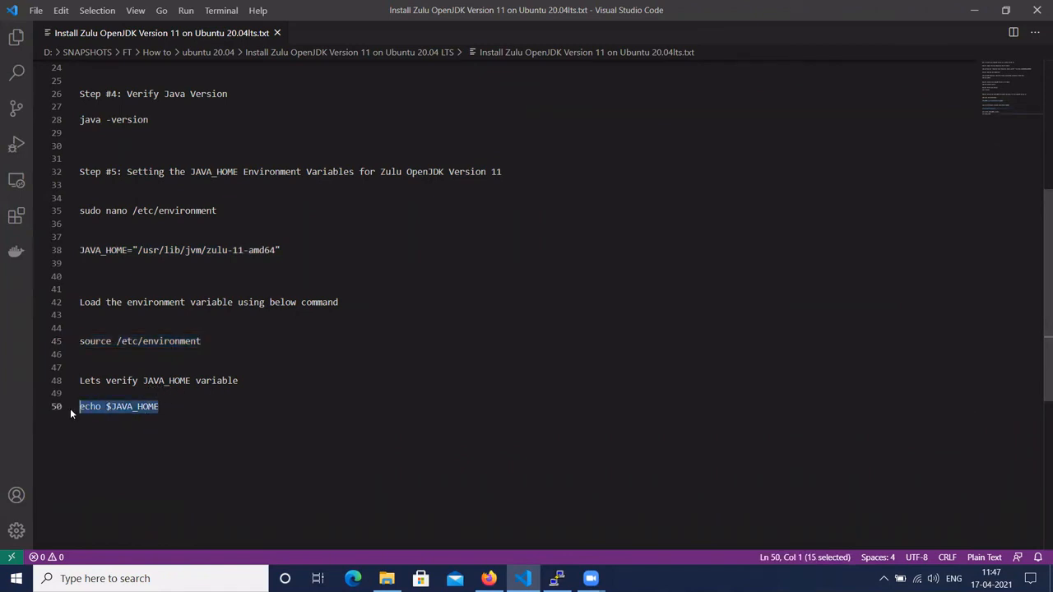
- Run echo $JAVA_HOME, printing /usr/lib/jvm/zulu-11-amd64
{"action": "left_click", "coordinate": [556, 579]}
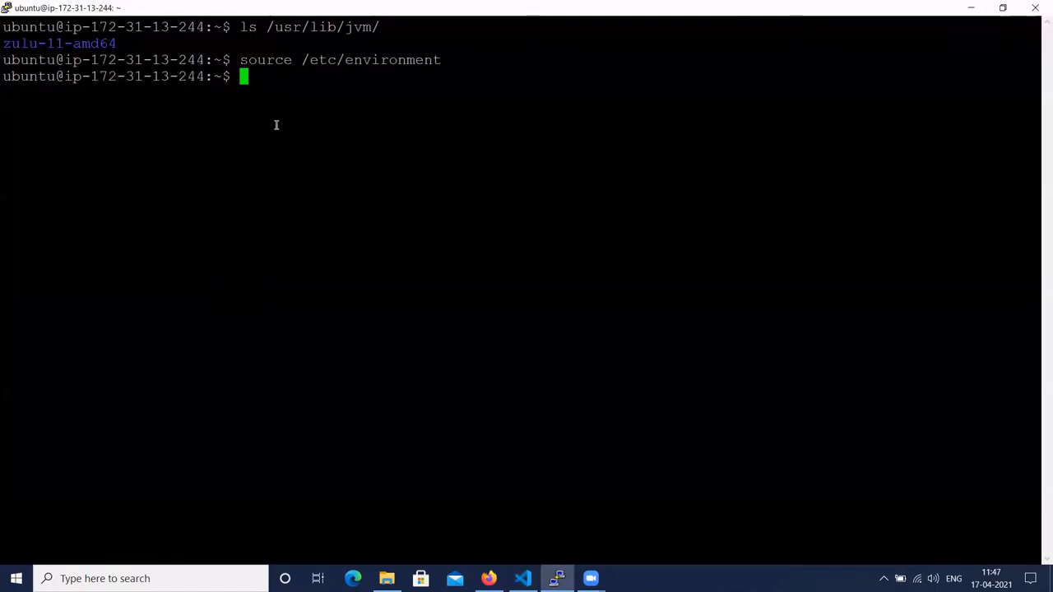
{"action": "type", "text": "echo $JAVA_HOME"}
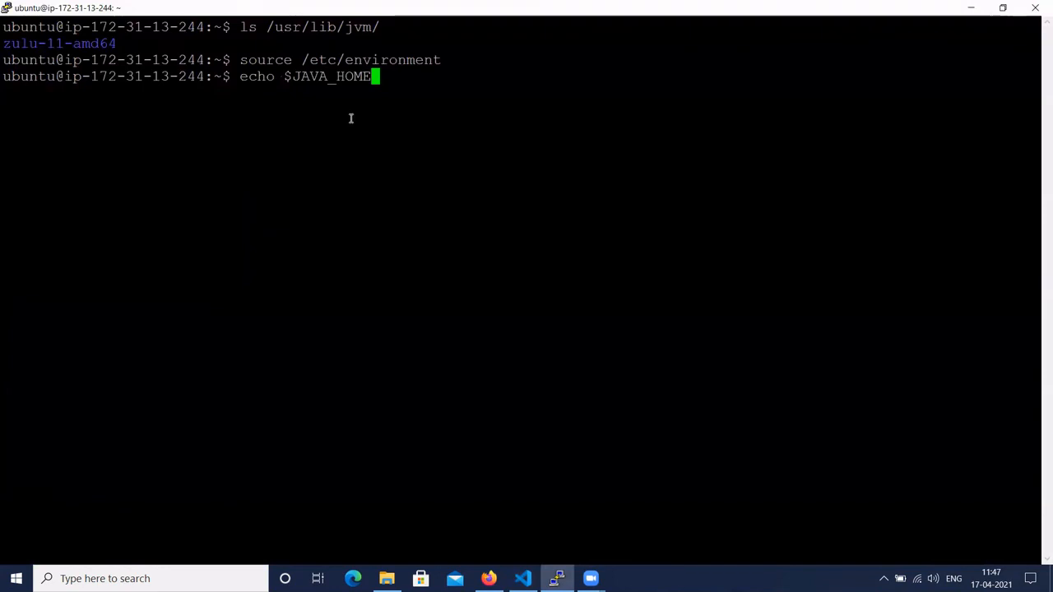
{"action": "key", "text": "Return"}
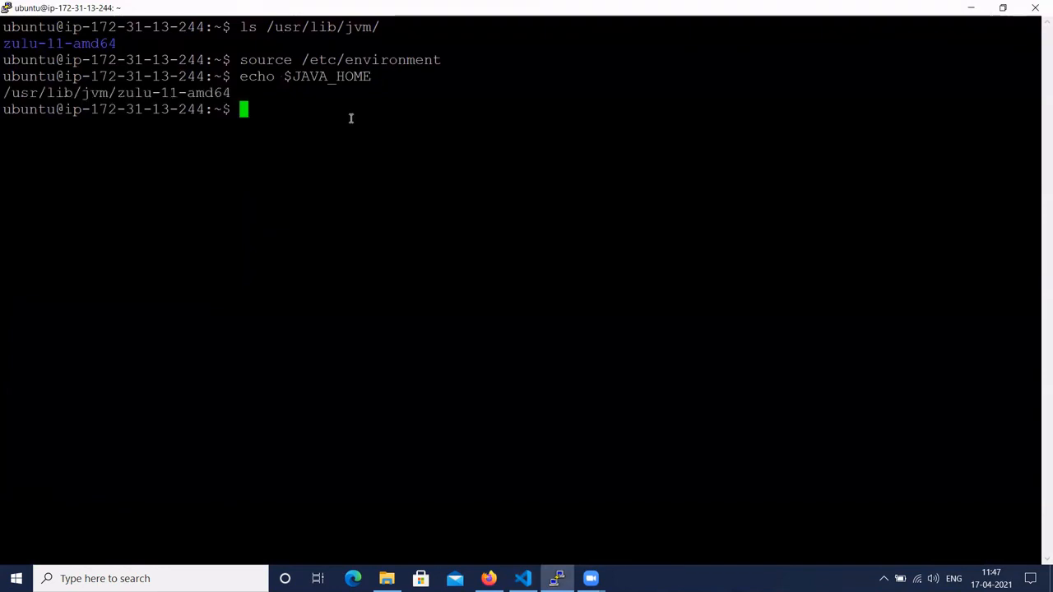
{"action": "mouse_move", "coordinate": [293, 85]}
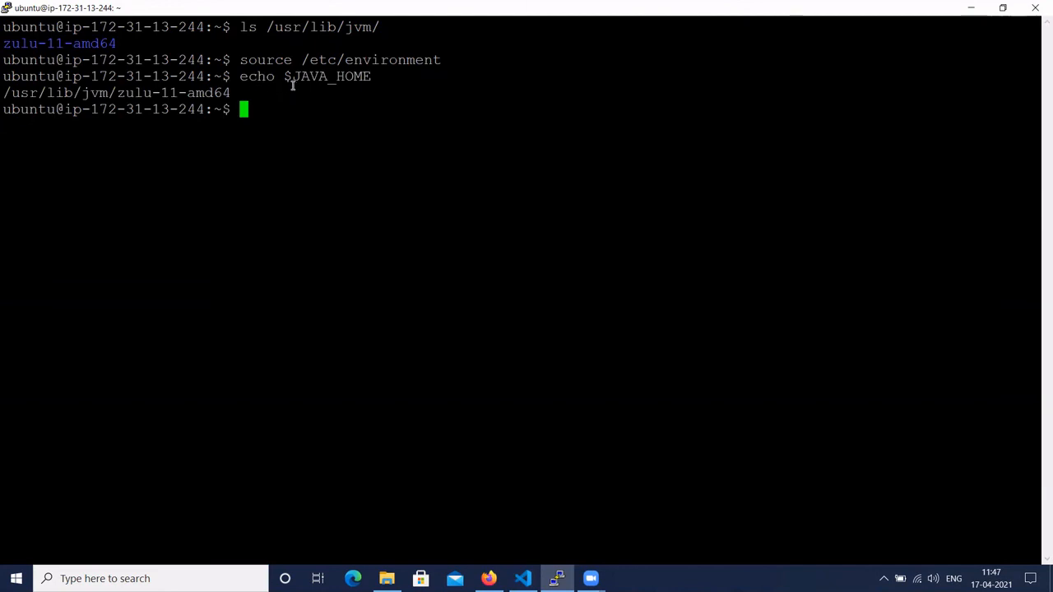
{"action": "mouse_move", "coordinate": [376, 79]}
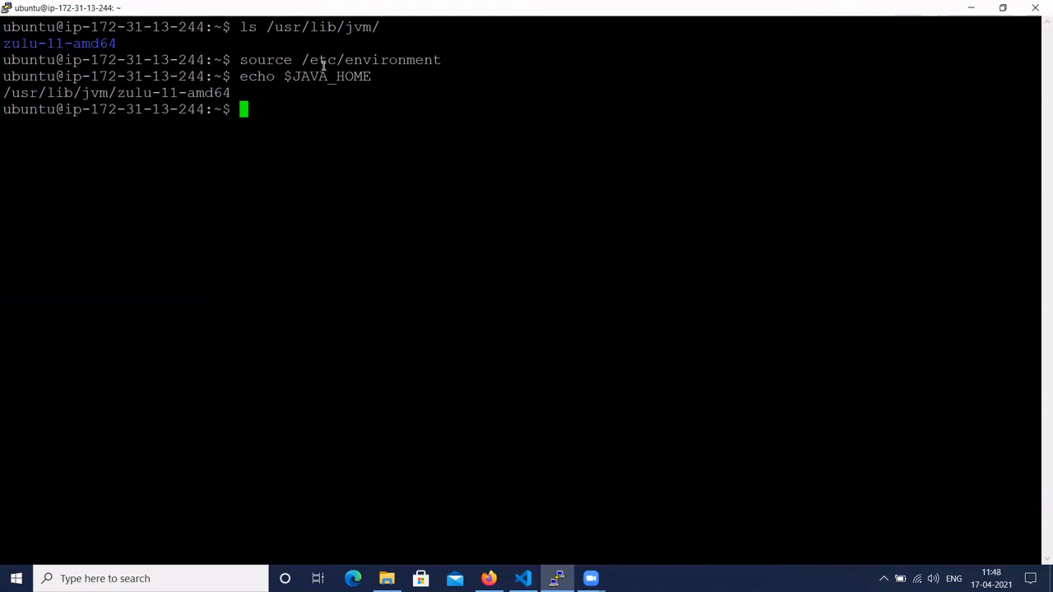
{"action": "mouse_move", "coordinate": [309, 90]}
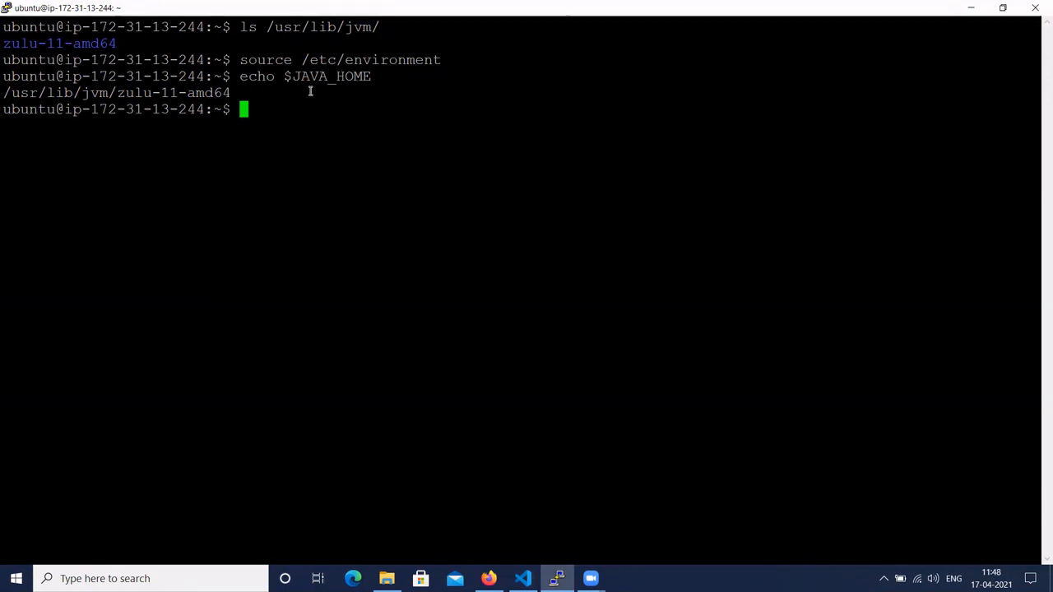
{"action": "mouse_move", "coordinate": [265, 88]}
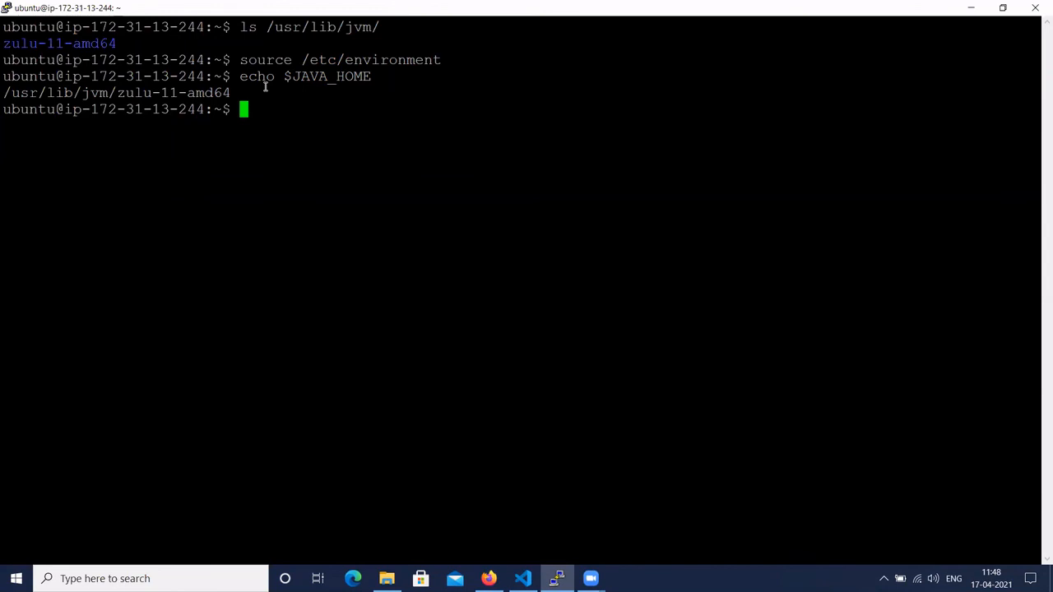
{"action": "mouse_move", "coordinate": [257, 109]}
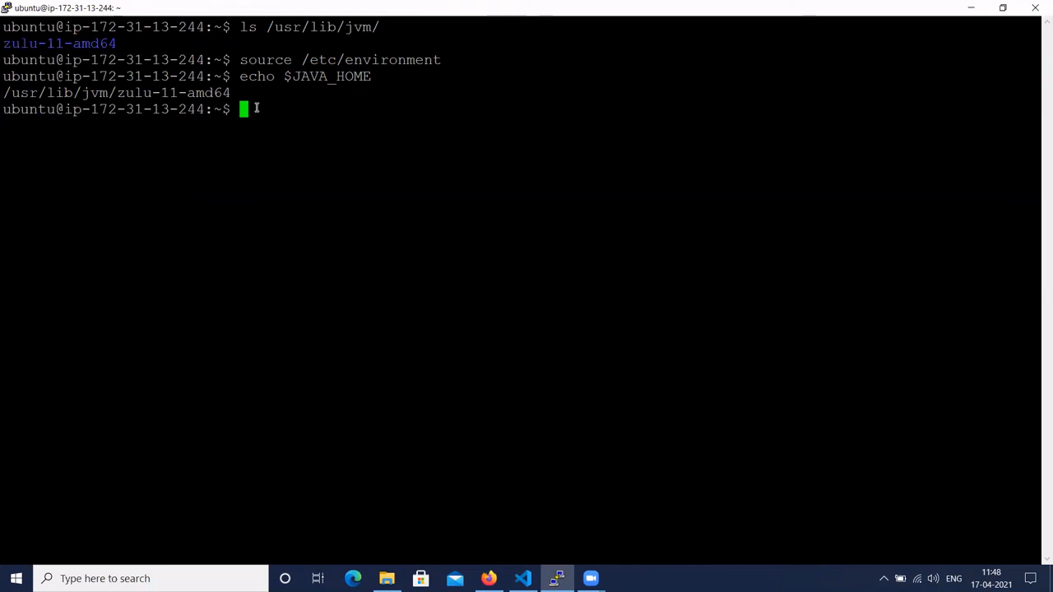
{"action": "mouse_move", "coordinate": [286, 155]}
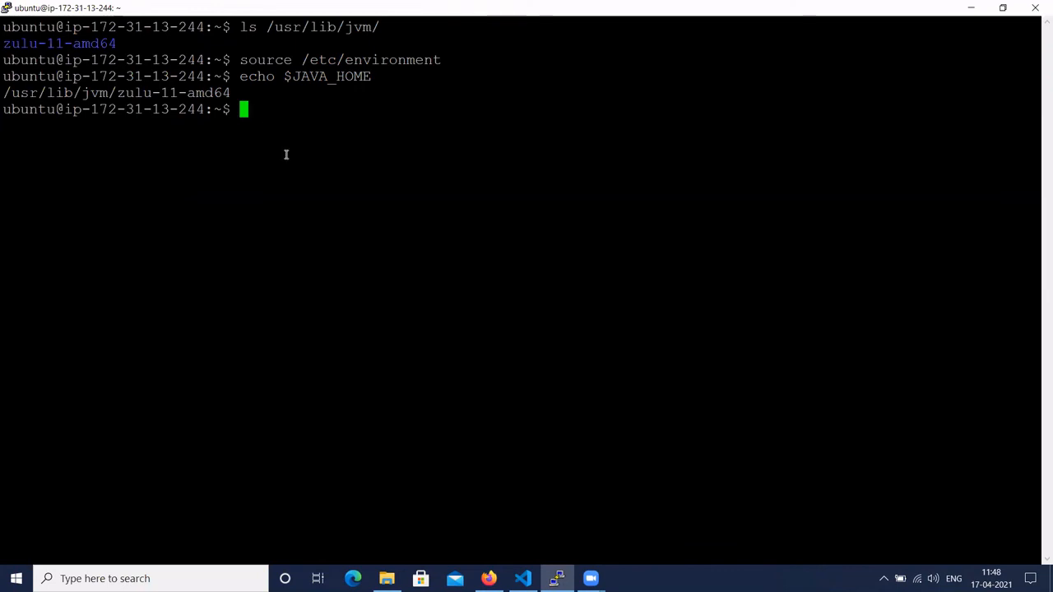
{"action": "mouse_move", "coordinate": [780, 538]}
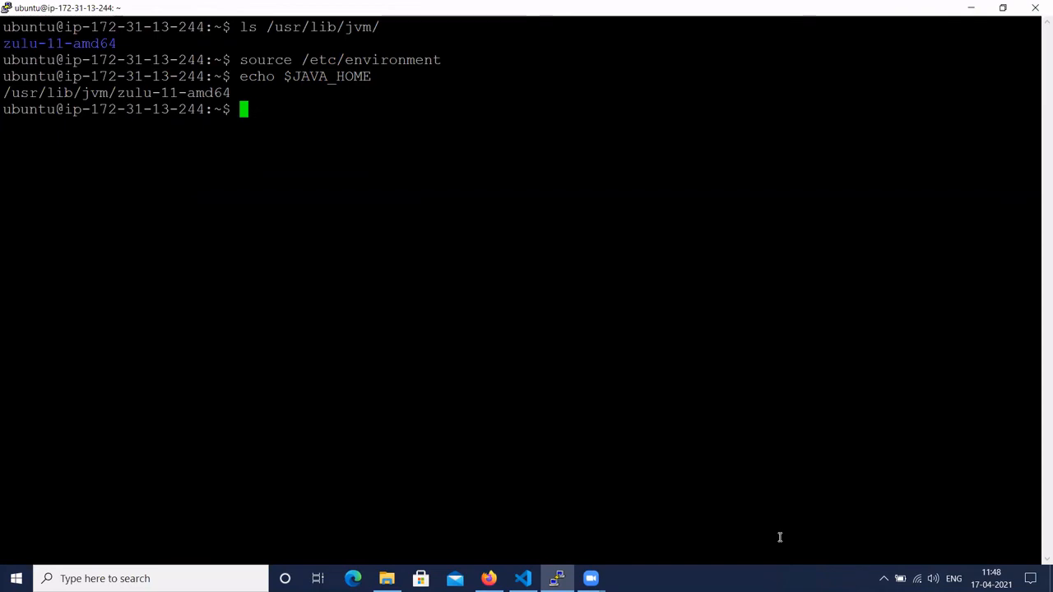